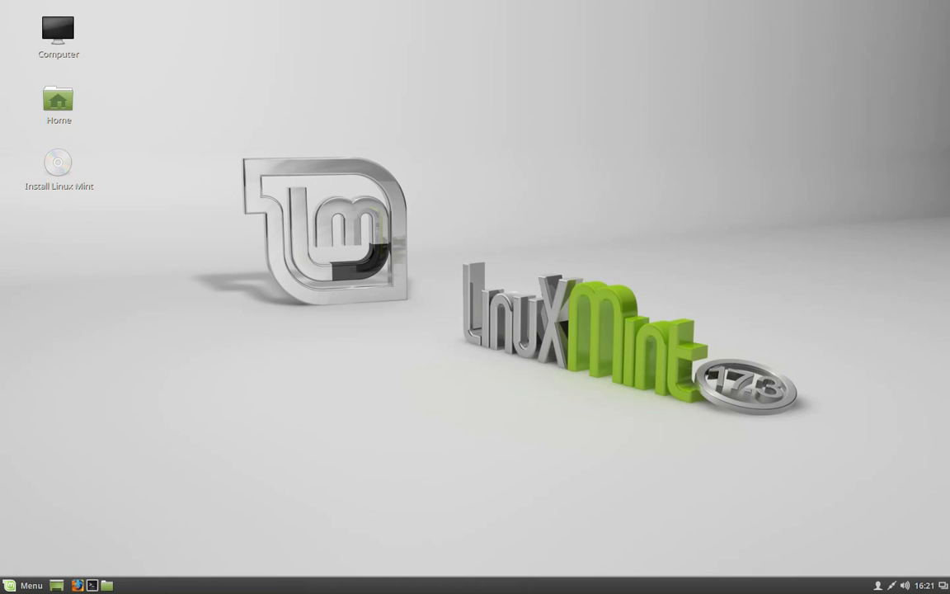
mouse_move(323, 417)
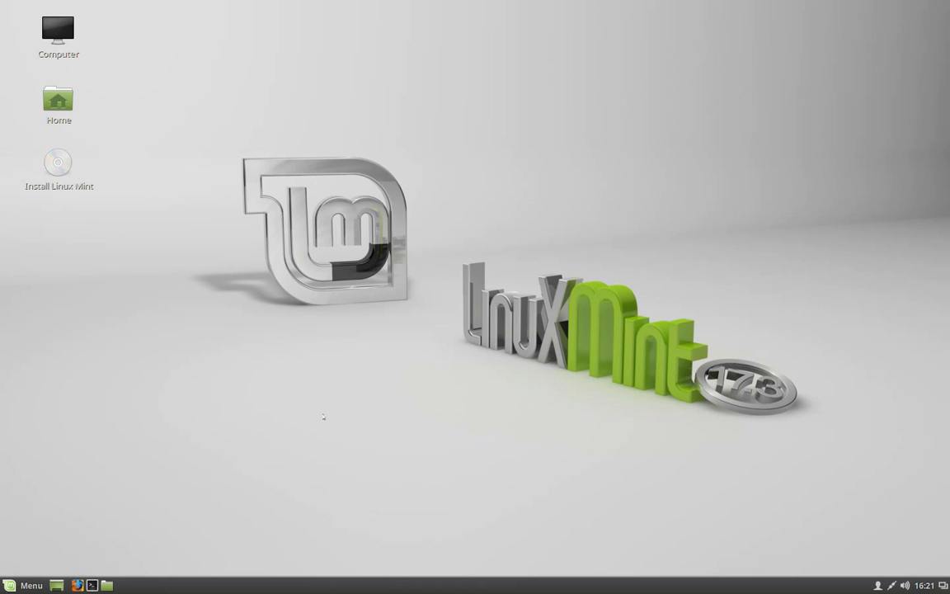
mouse_move(312, 442)
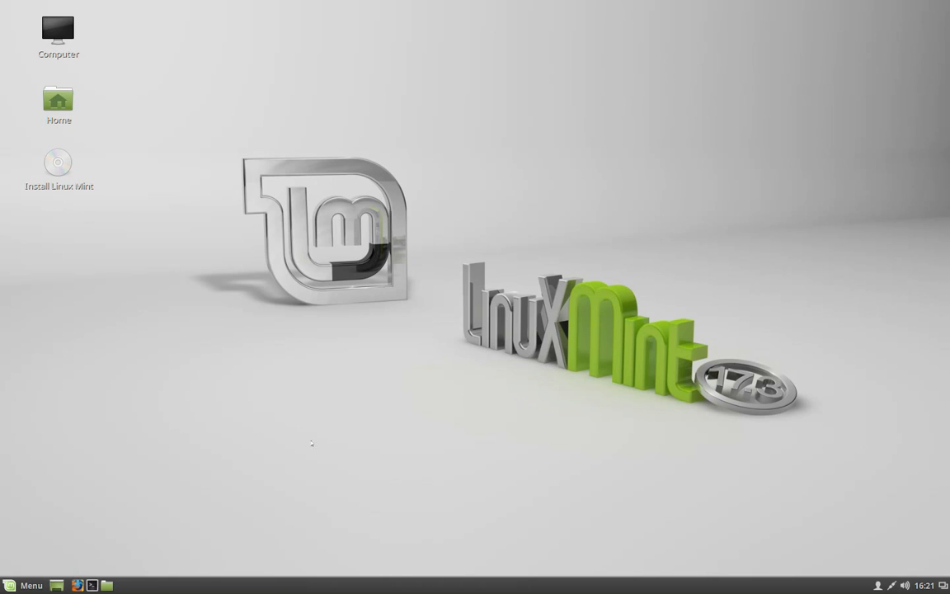
mouse_move(345, 452)
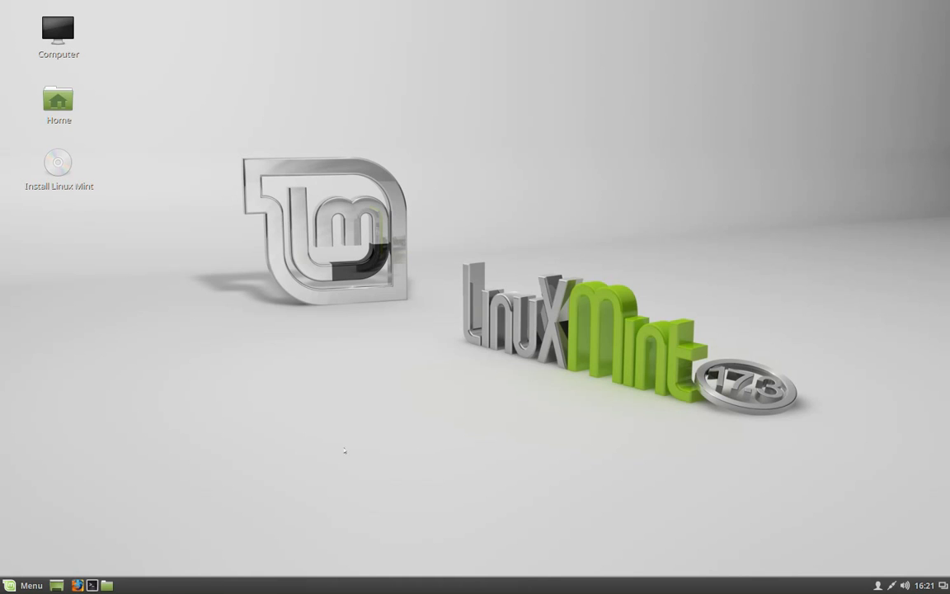
- Show the Mint application menu listing all installed applications
left_click(25, 583)
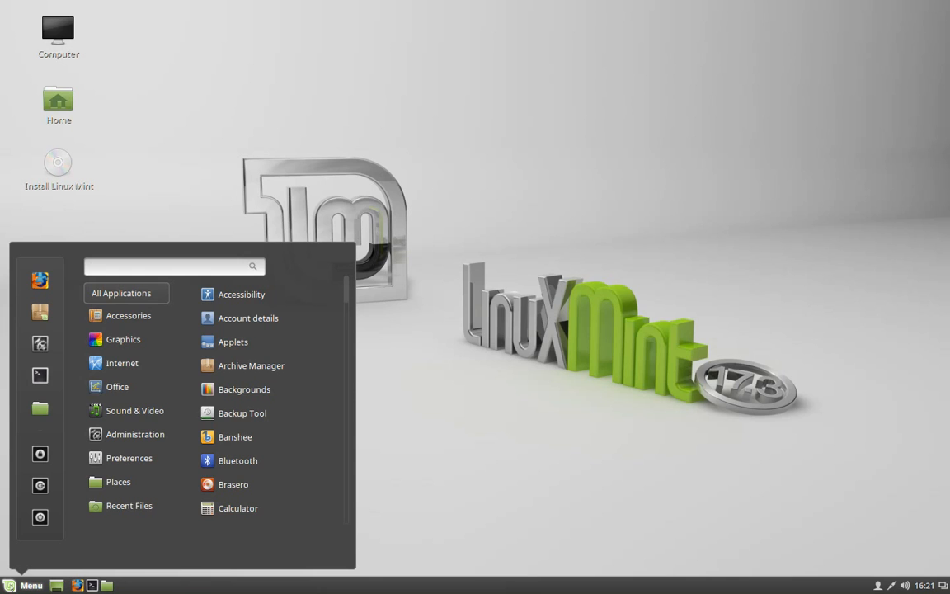
- Browse the Office, Internet, Accessories, Administration and Preferences categories, then dismiss the menu
left_click(165, 266)
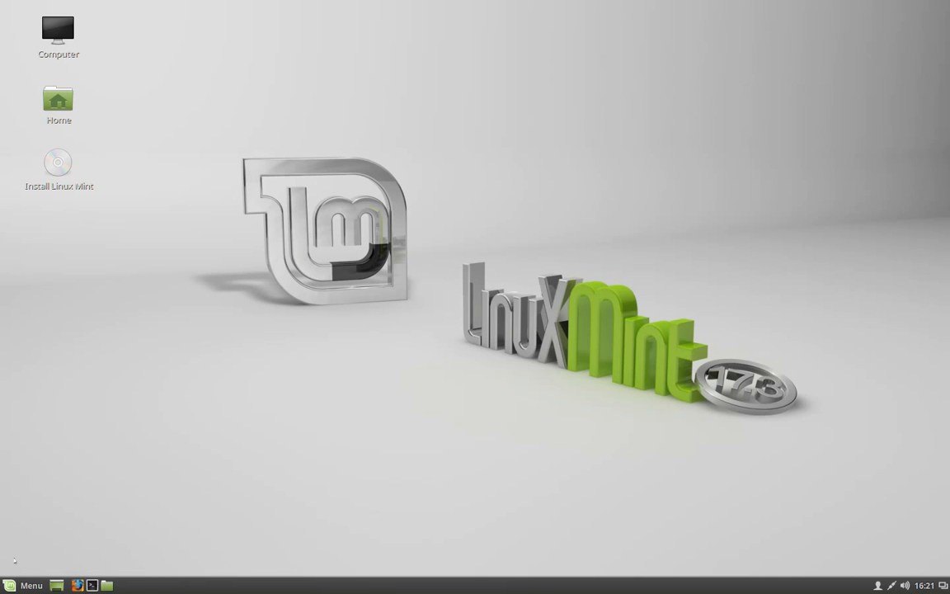
left_click(25, 583)
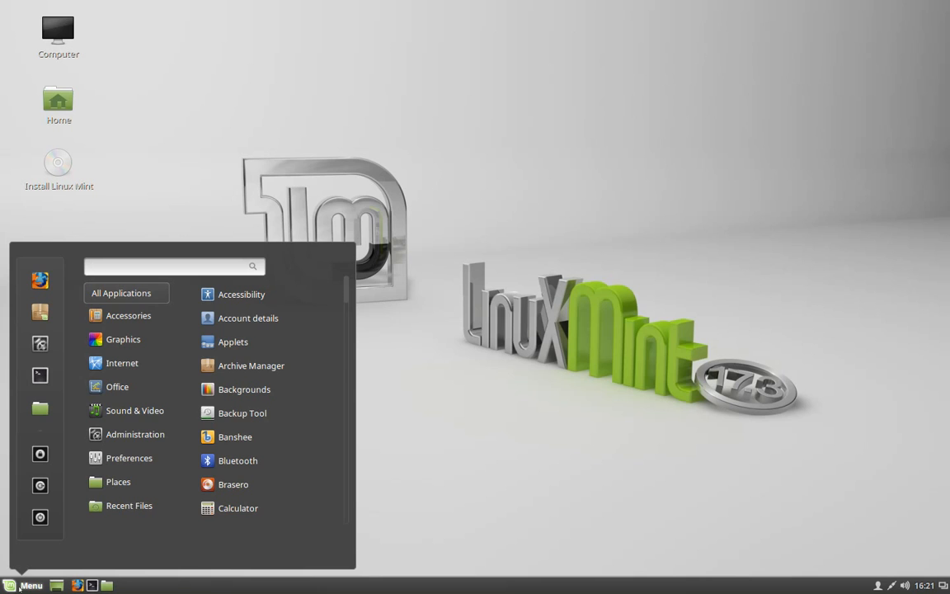
left_click(165, 266)
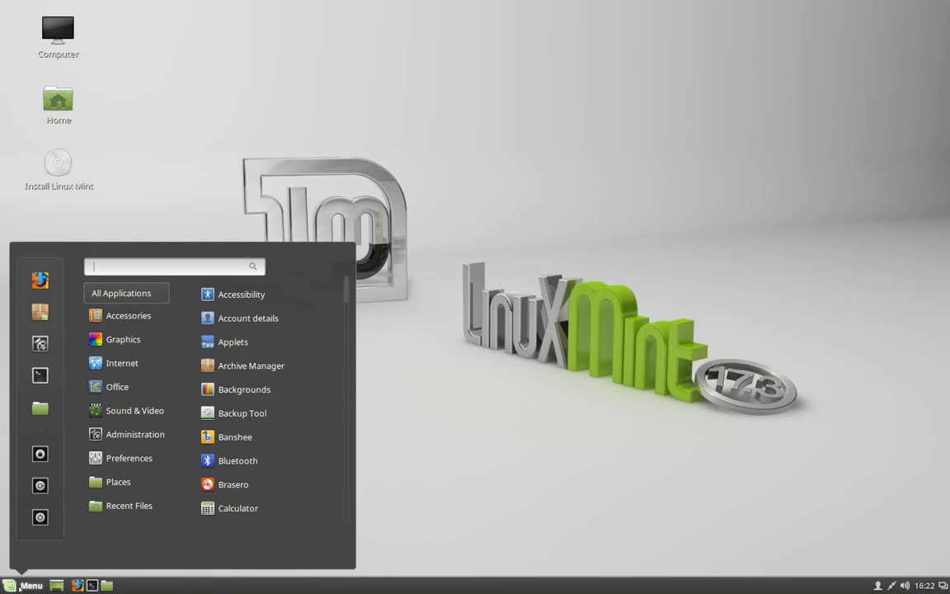
left_click(128, 315)
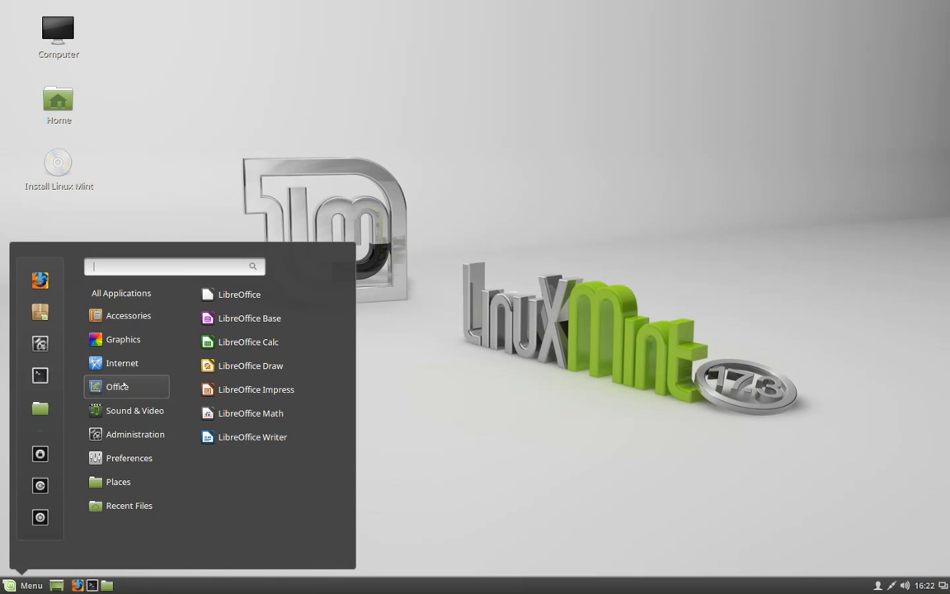
mouse_move(248, 341)
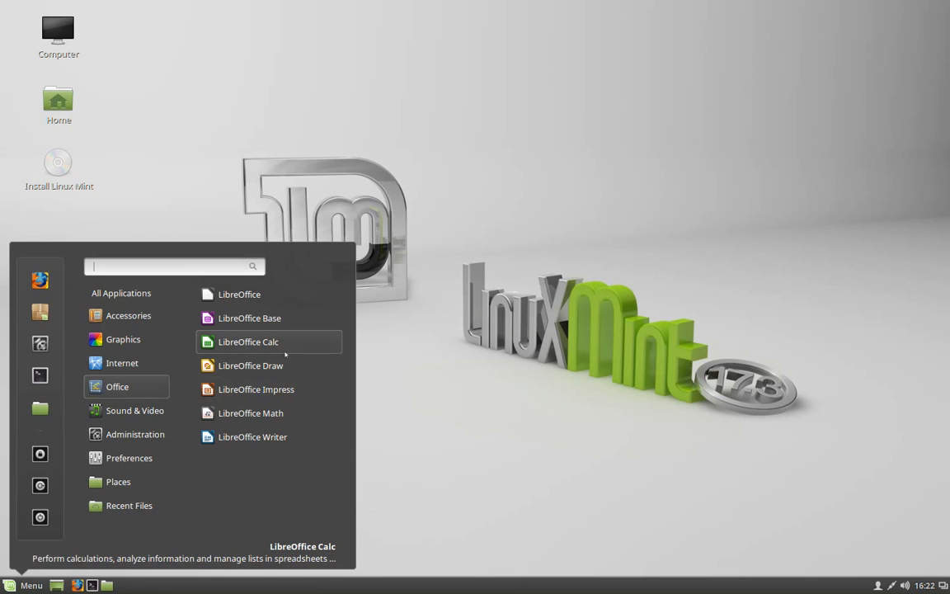
mouse_move(293, 488)
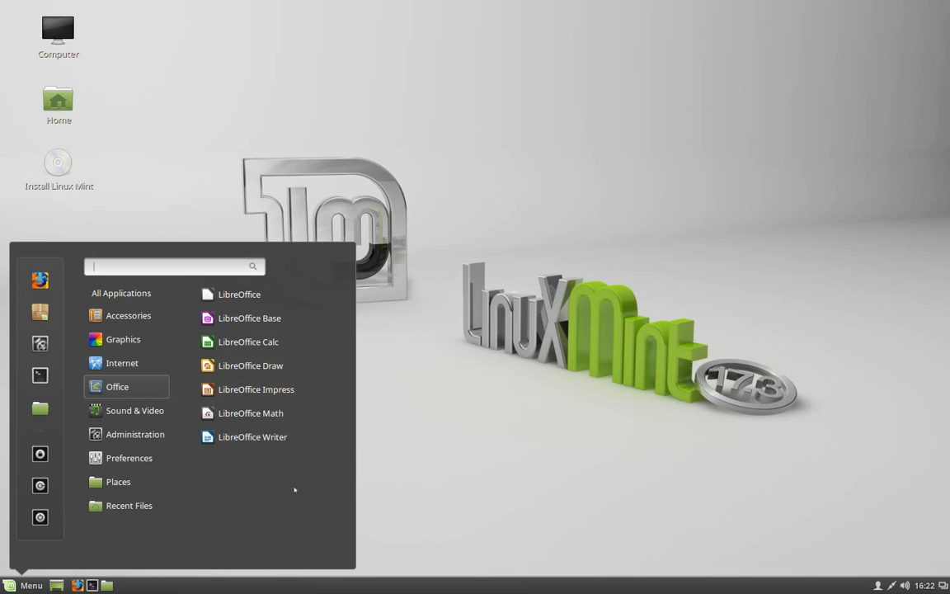
mouse_move(283, 481)
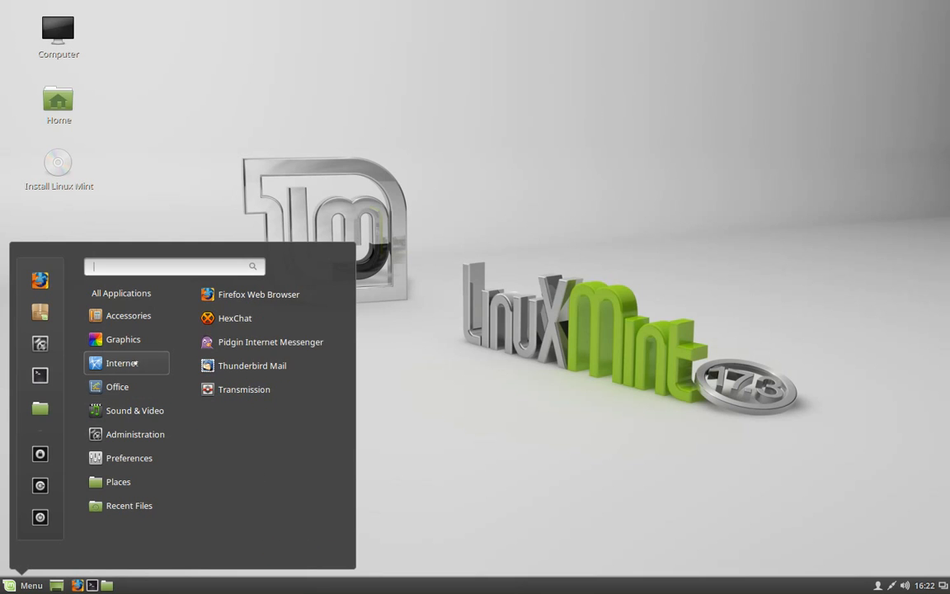
mouse_move(259, 293)
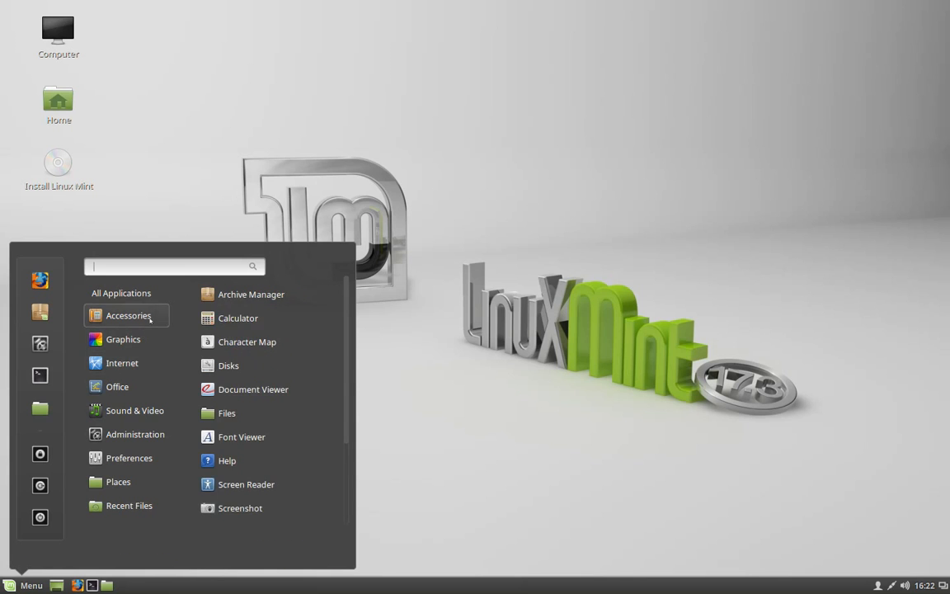
left_click(135, 409)
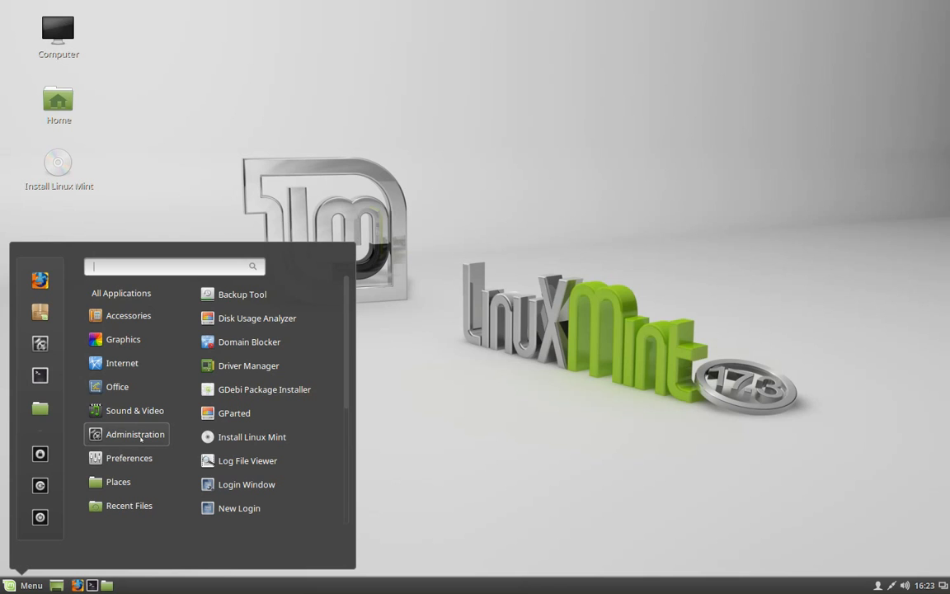
mouse_move(247, 366)
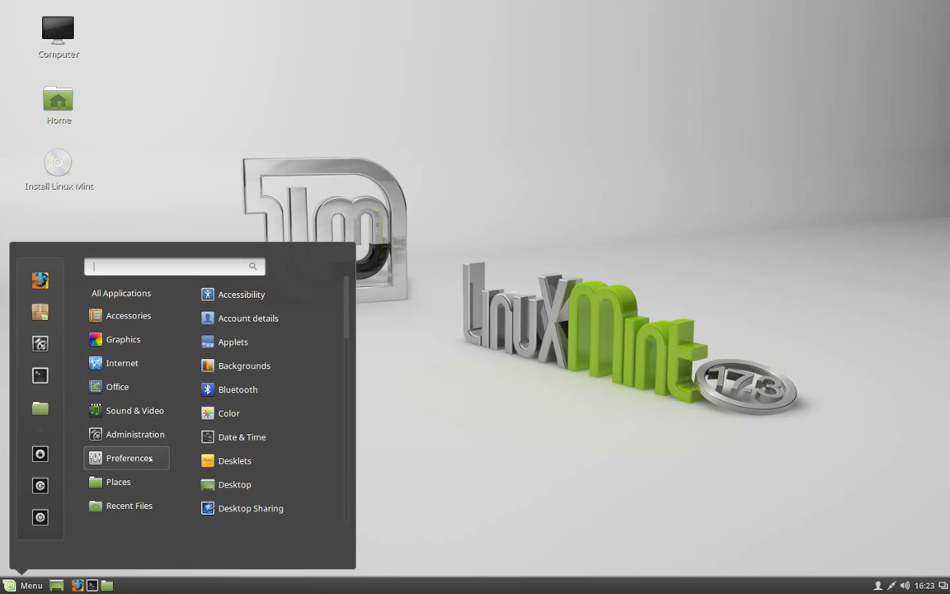
left_click(577, 402)
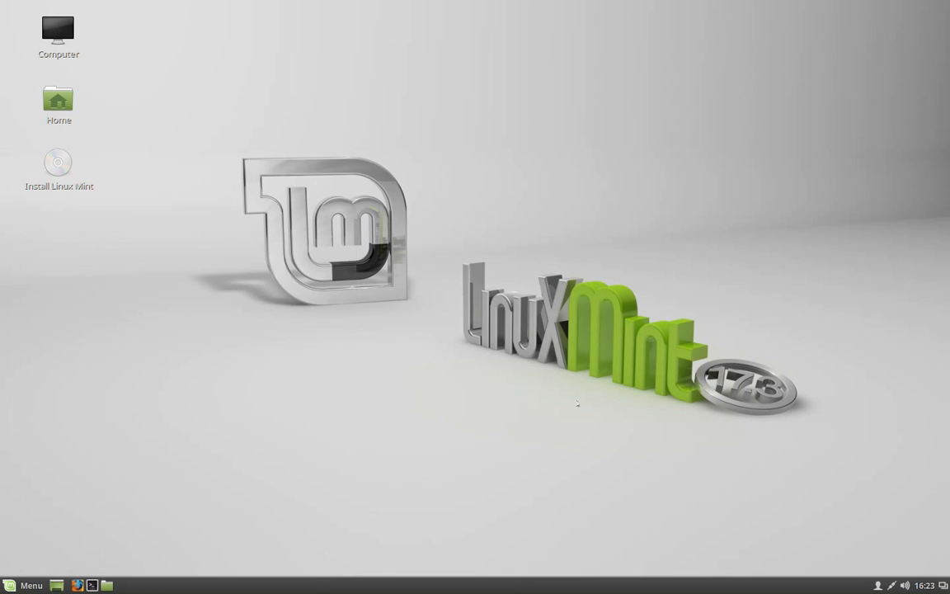
- From the desktop's Change Desktop Background, apply the Hawaii sea cliff photo in the Qiana collection
right_click(577, 404)
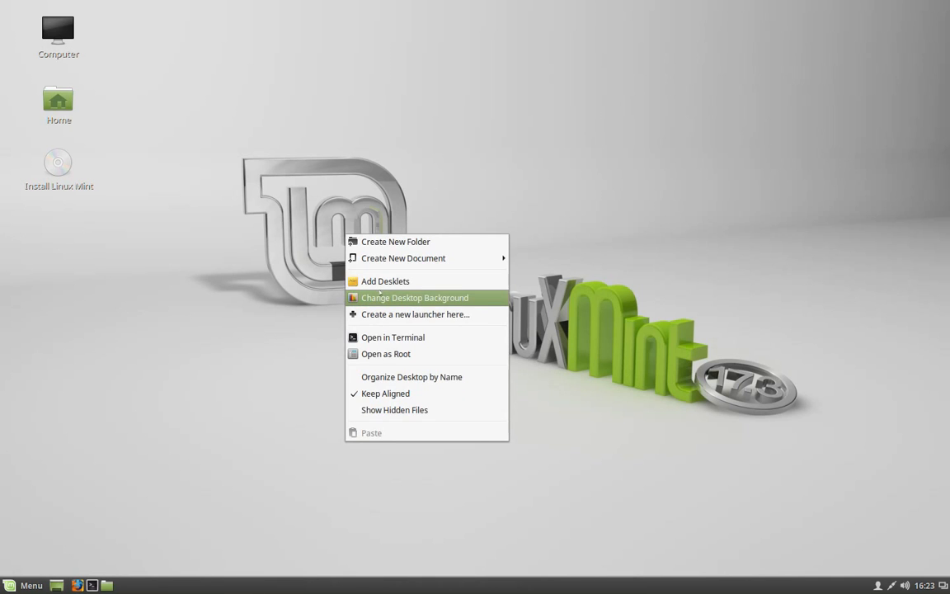
left_click(415, 296)
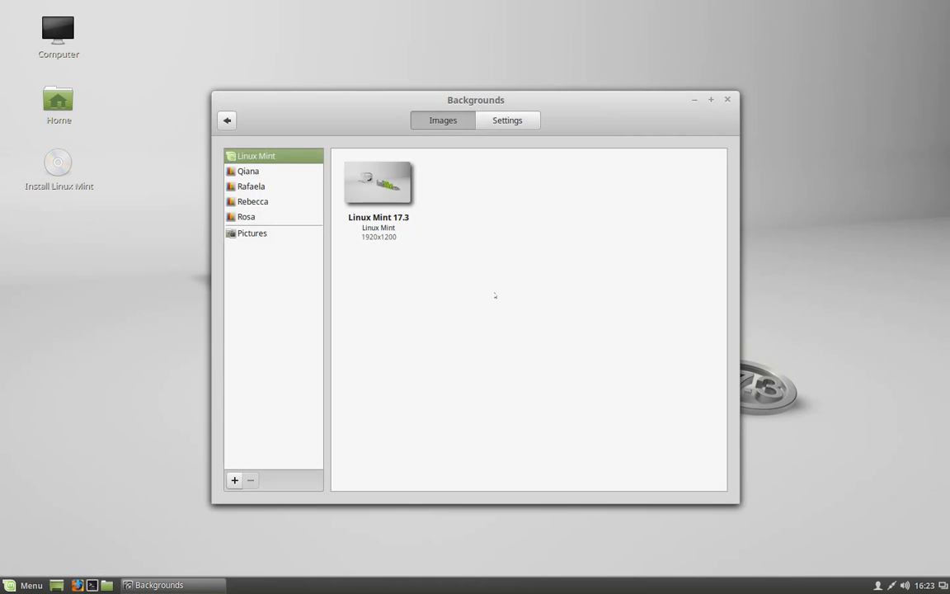
mouse_move(594, 249)
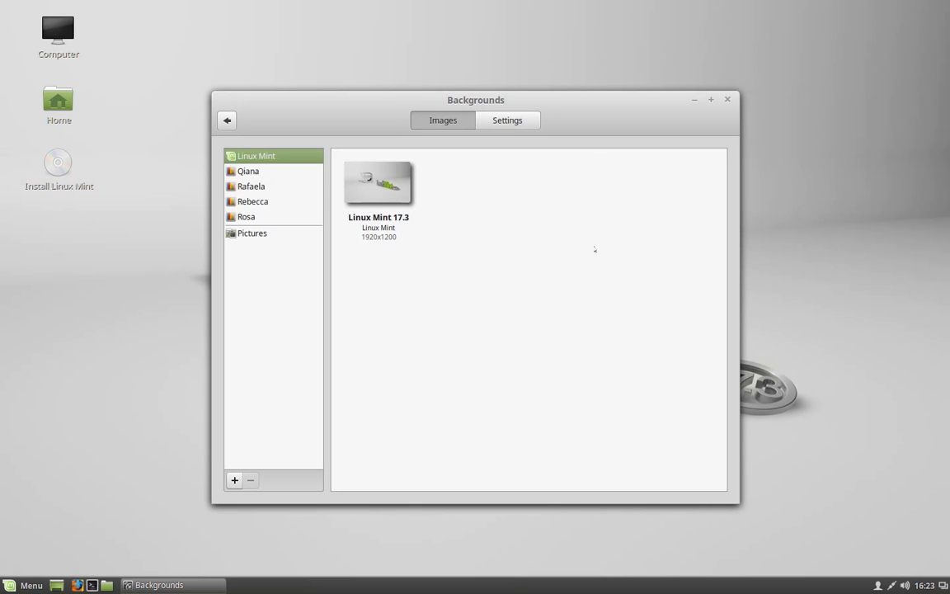
mouse_move(521, 203)
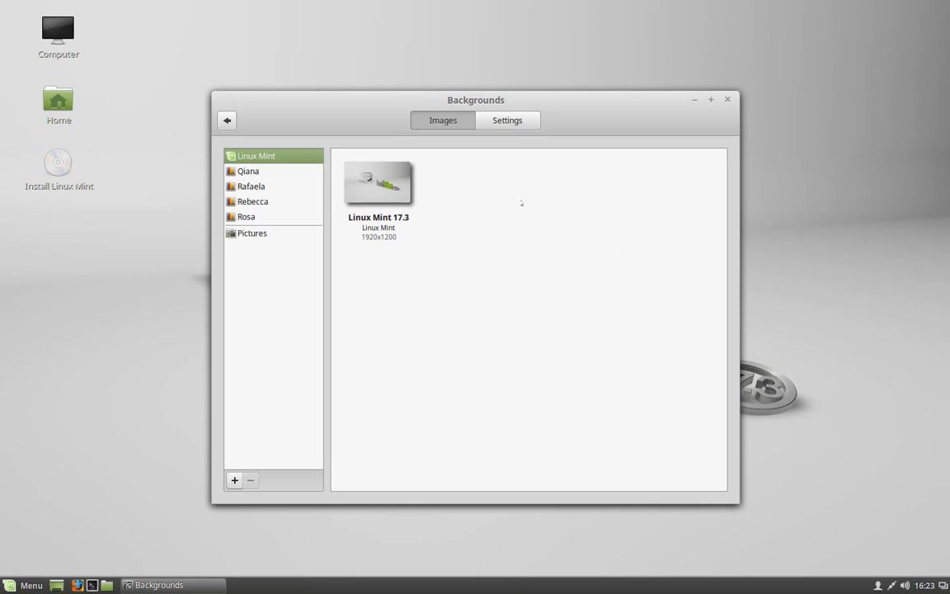
left_click(247, 170)
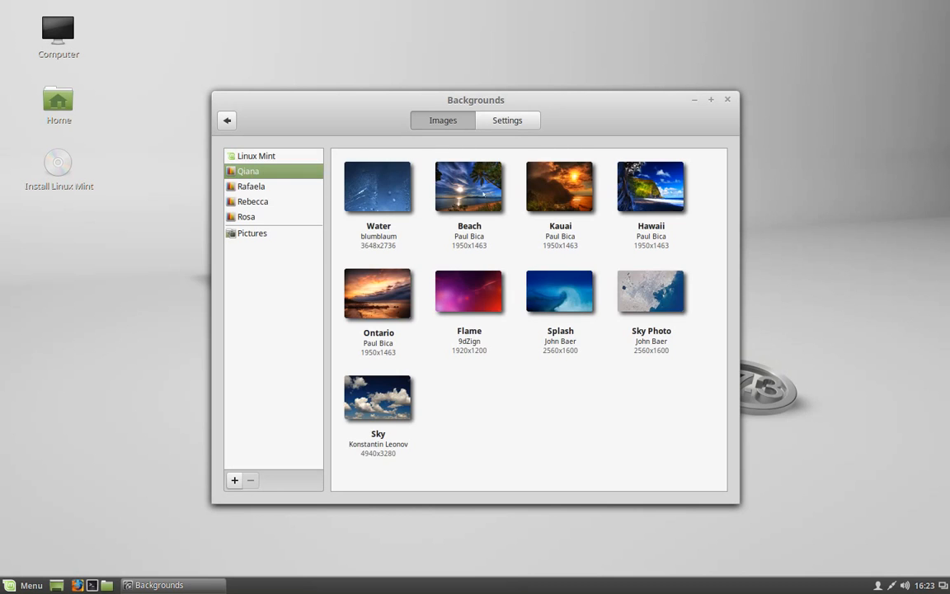
scroll("down", 3)
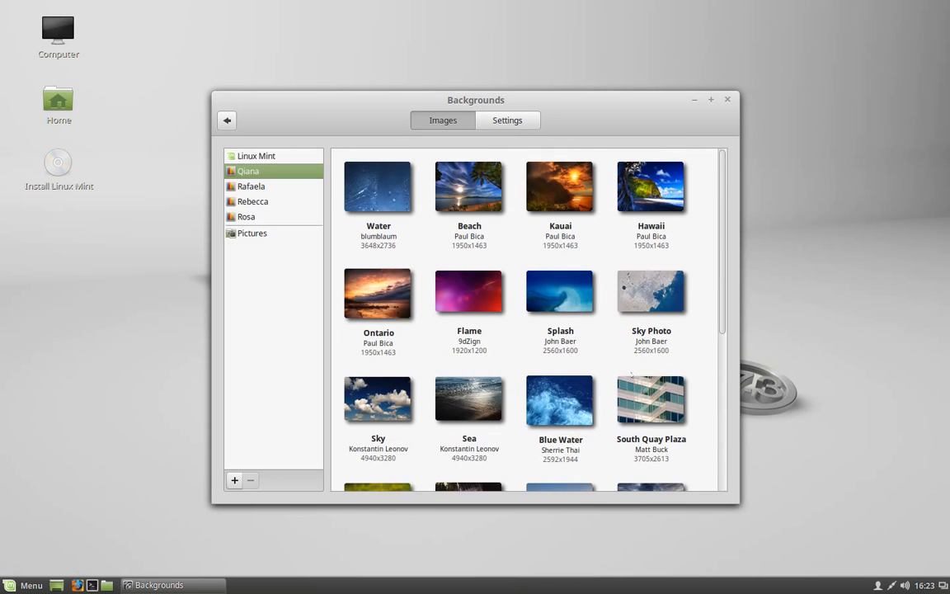
left_click(650, 185)
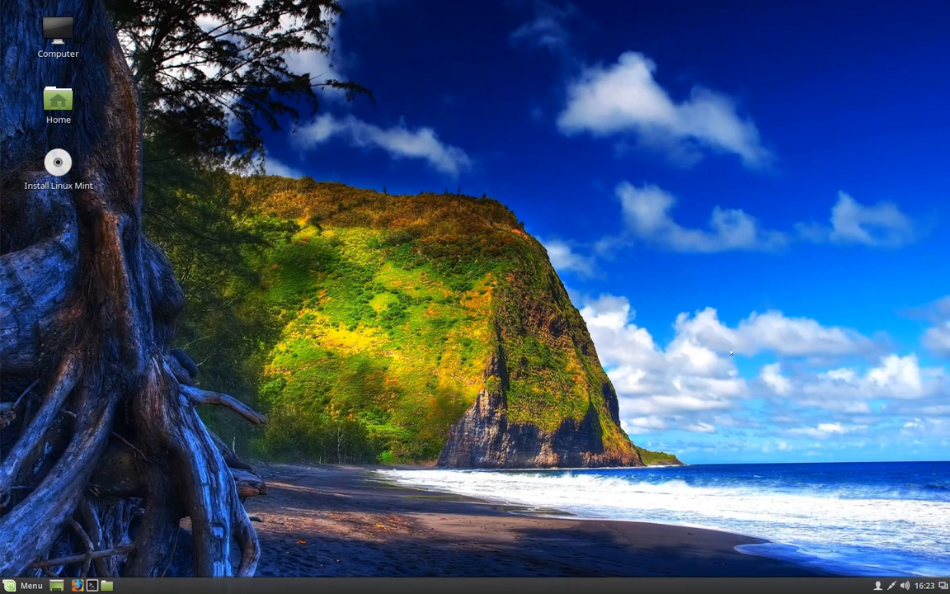
mouse_move(531, 271)
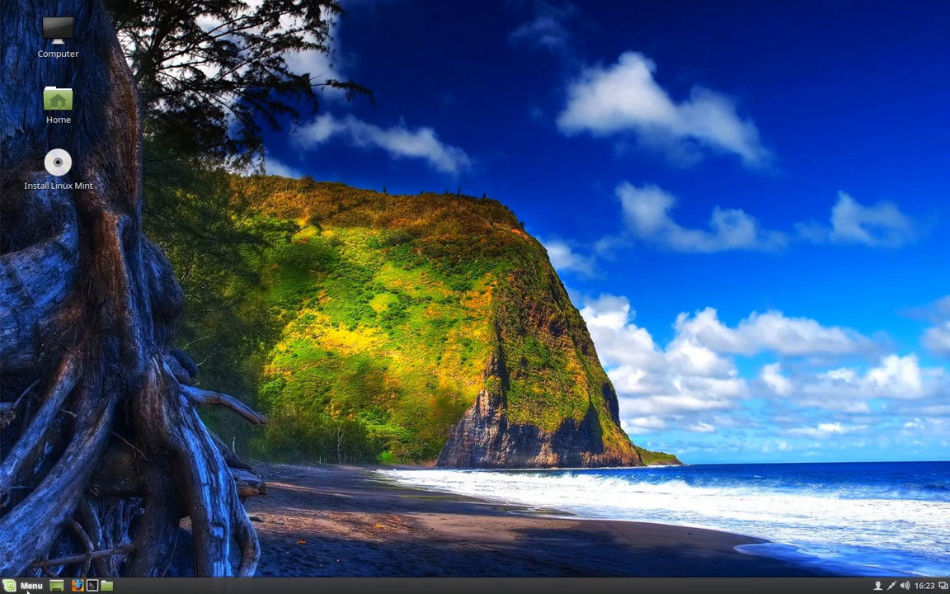
left_click(25, 584)
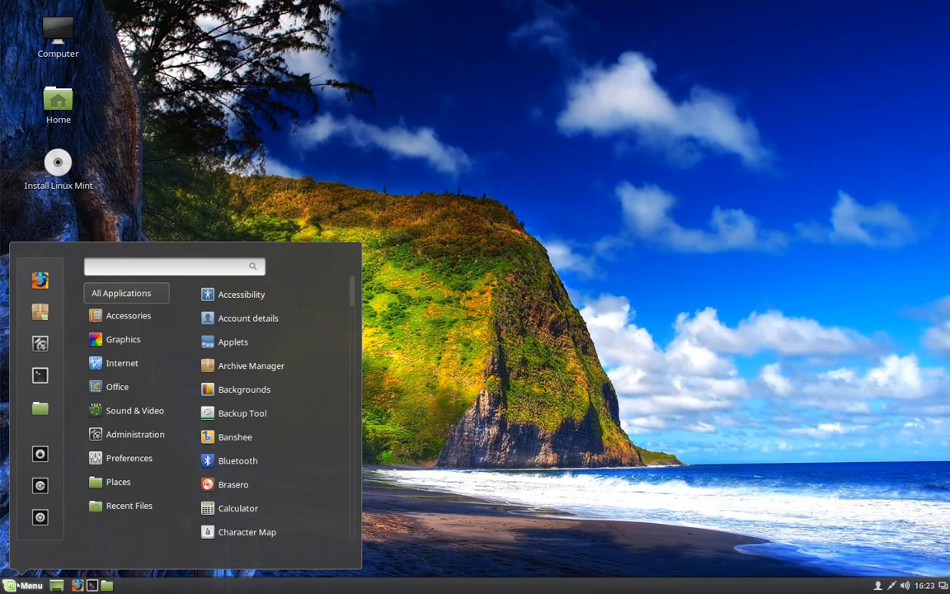
left_click(165, 266)
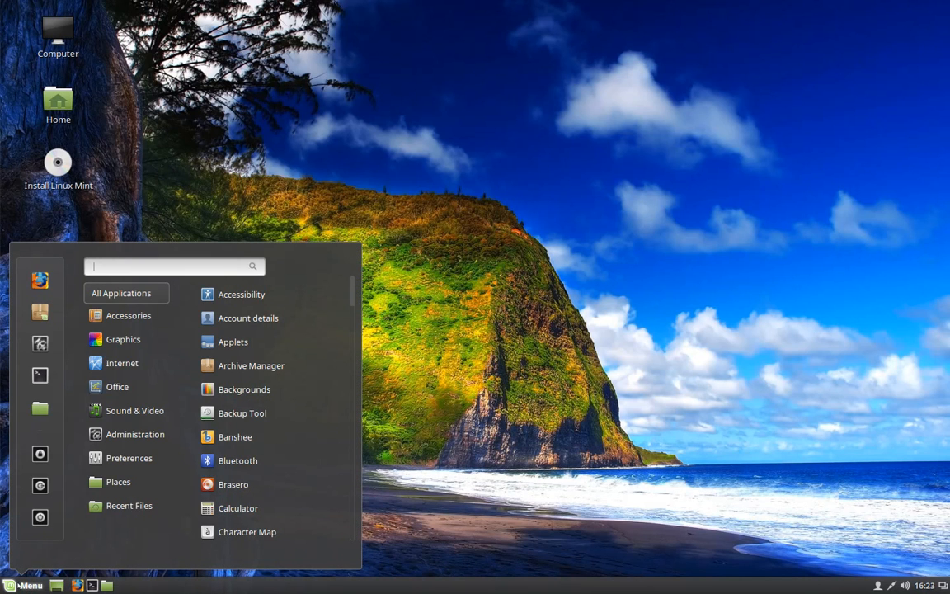
left_click(122, 339)
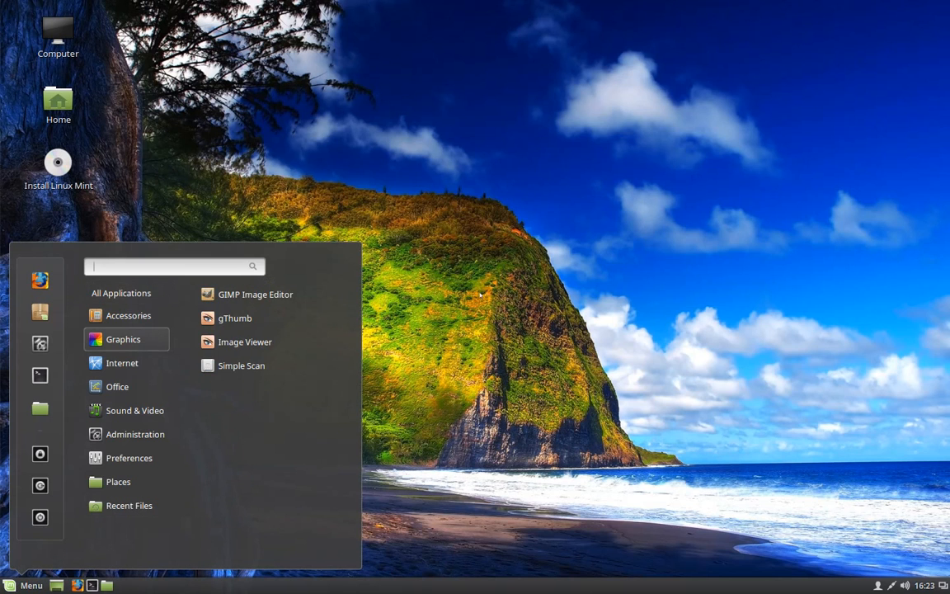
left_click(129, 315)
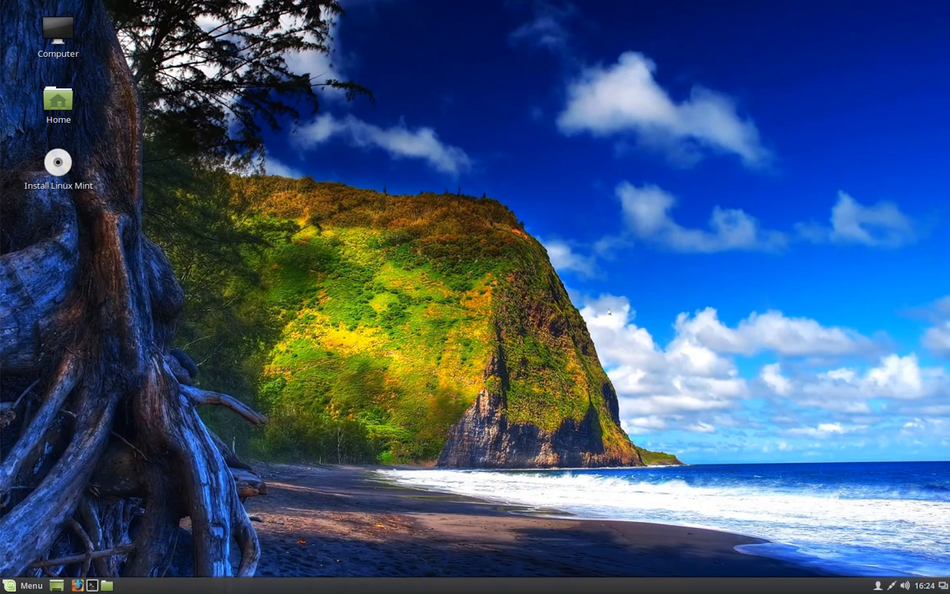
mouse_move(511, 320)
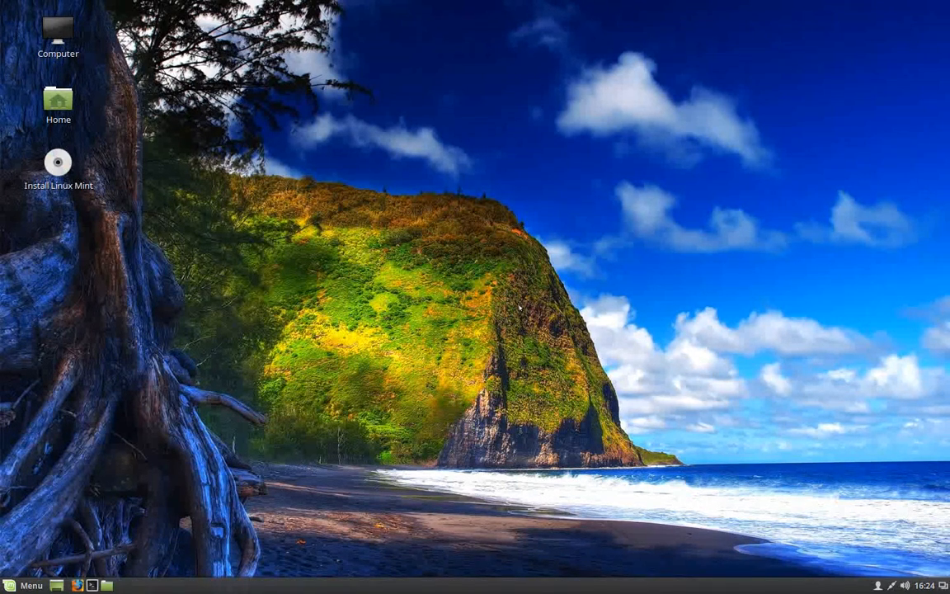
left_click(58, 33)
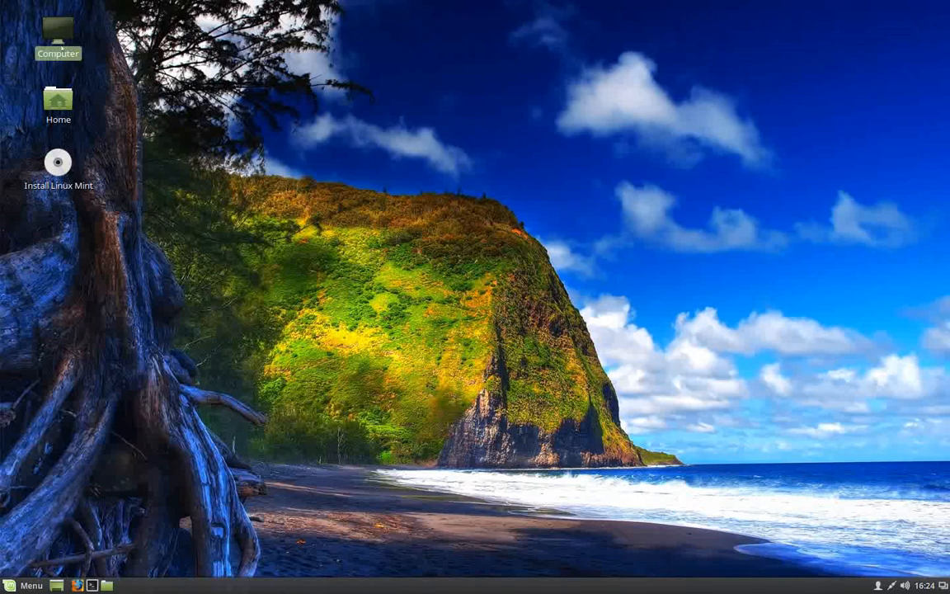
- Browse Computer, then the Desktop folder, then the empty Documents folder in Nemo
double_click(58, 33)
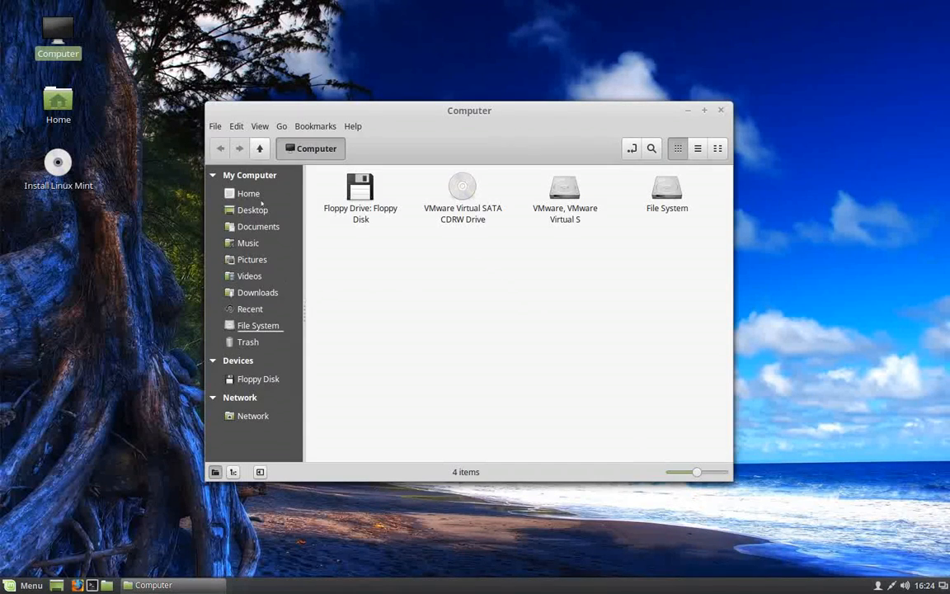
left_click(253, 209)
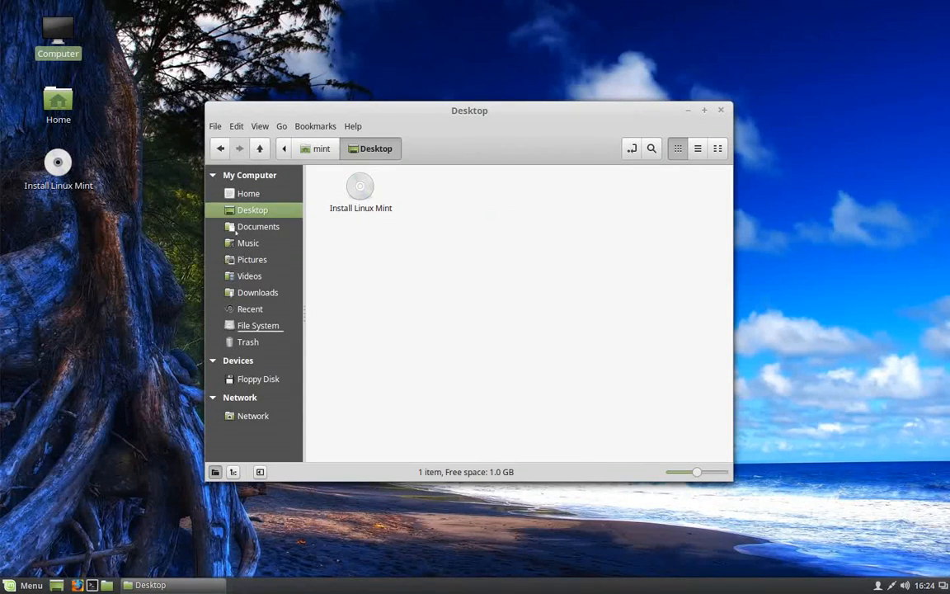
left_click(257, 226)
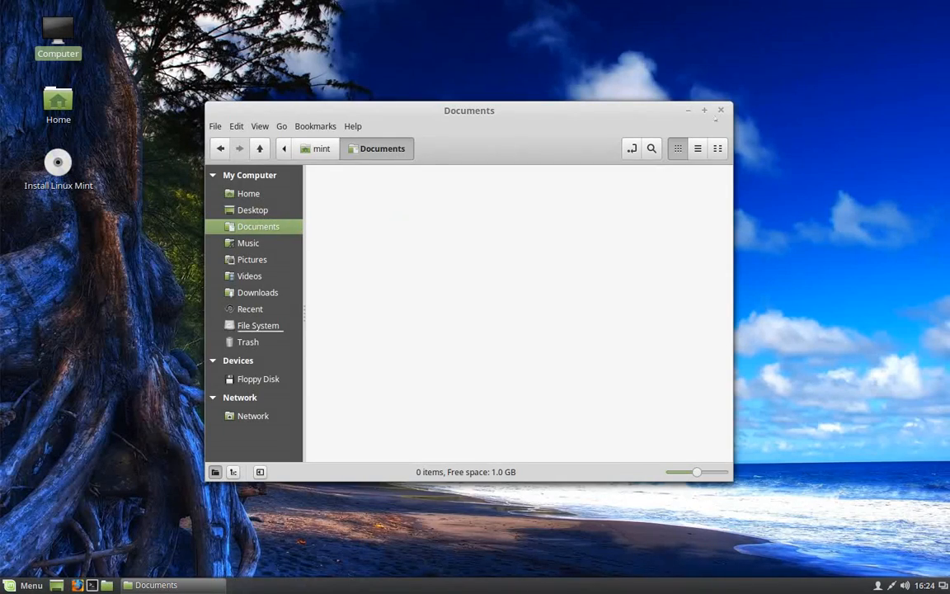
left_click(720, 109)
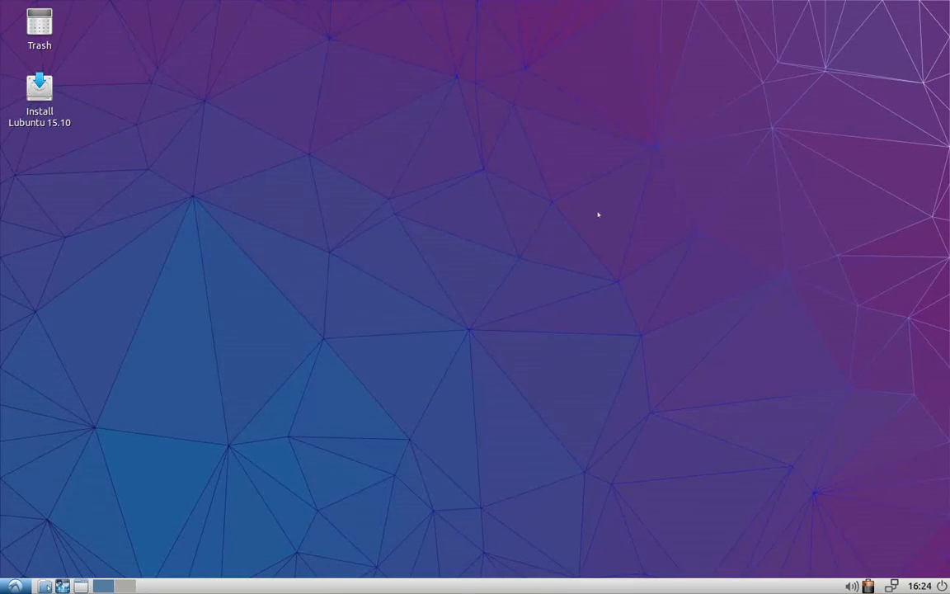
mouse_move(593, 274)
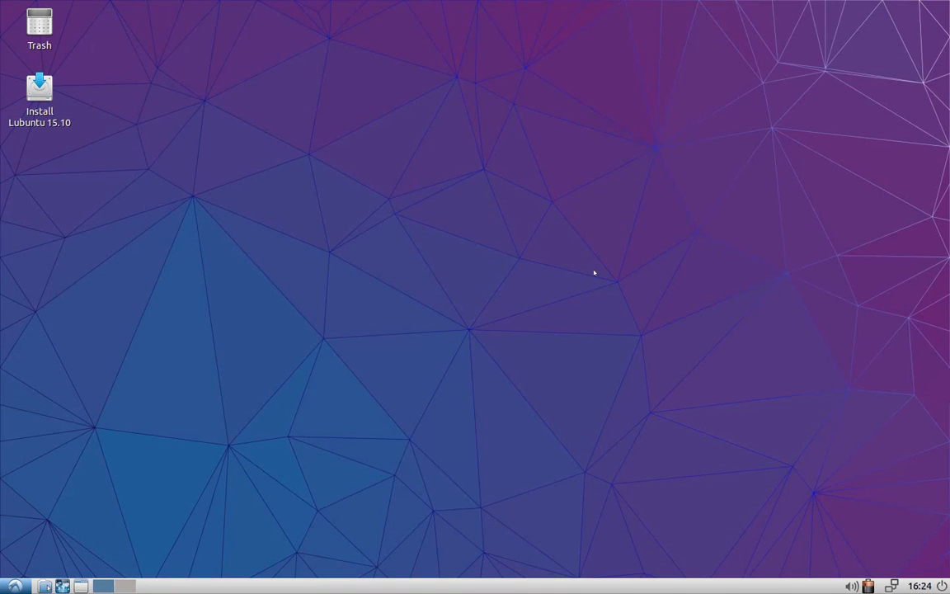
mouse_move(590, 271)
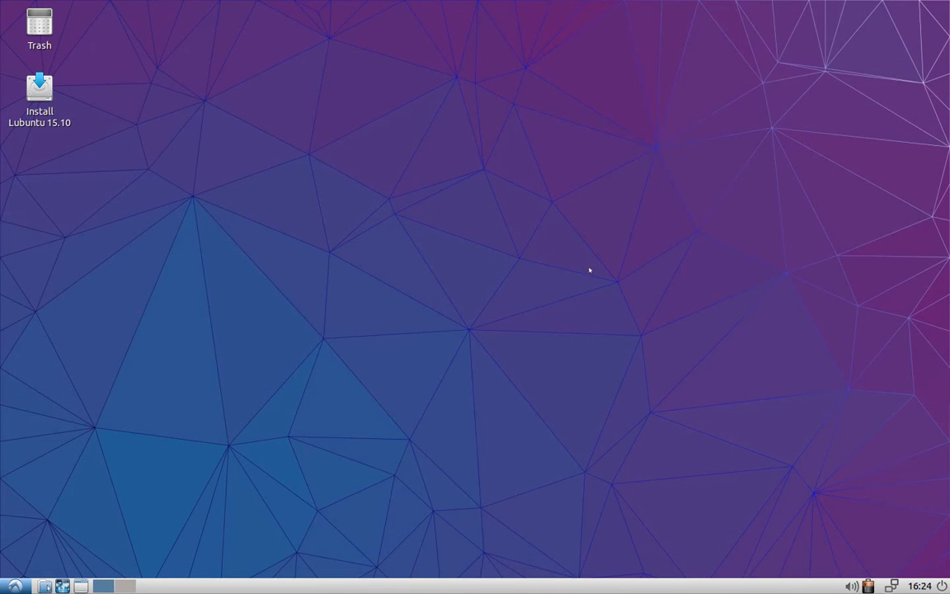
mouse_move(323, 237)
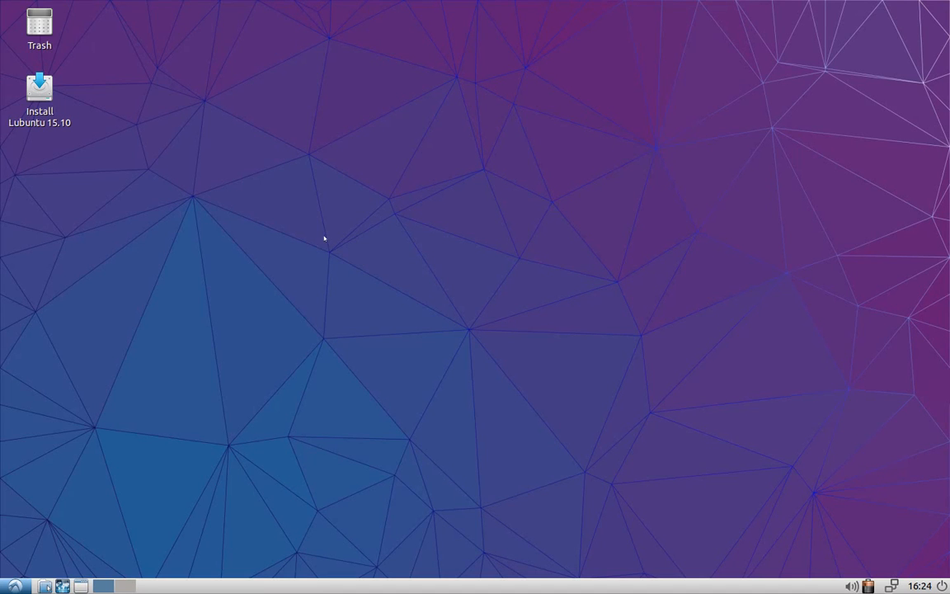
mouse_move(214, 326)
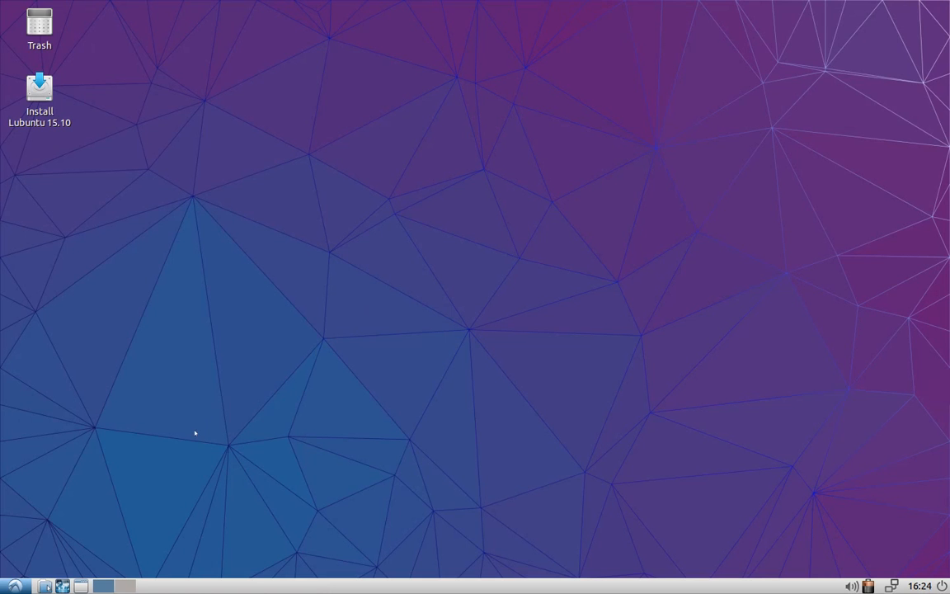
mouse_move(558, 386)
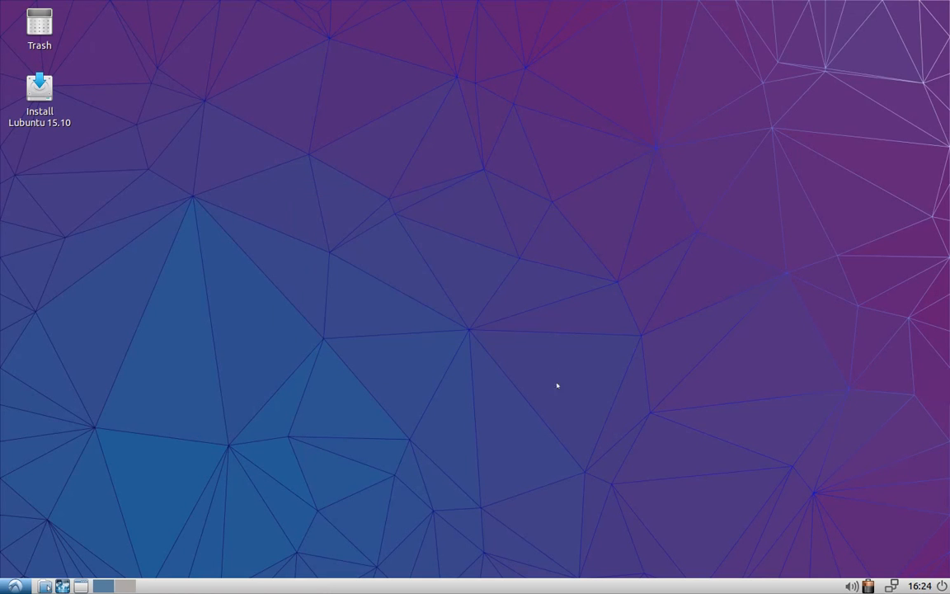
mouse_move(613, 387)
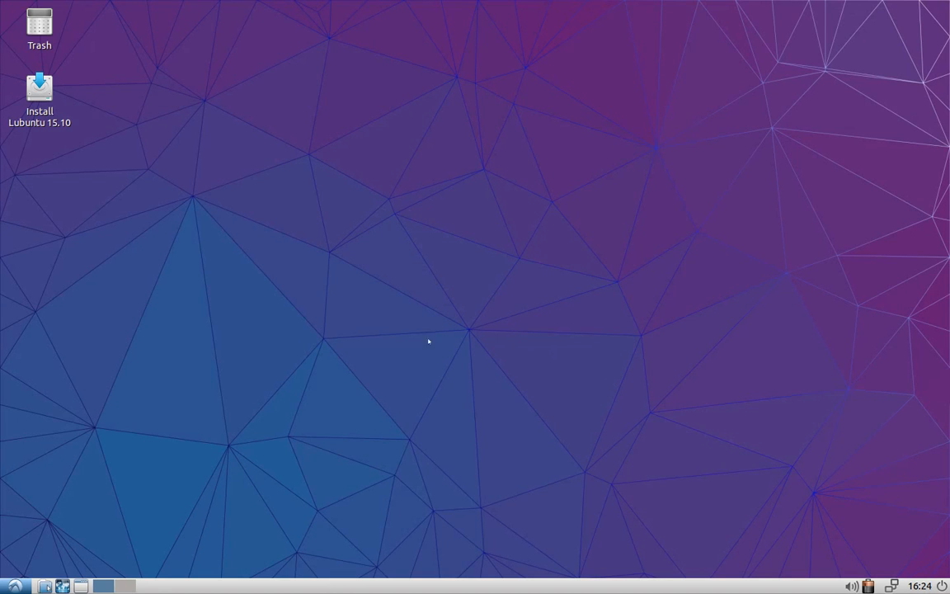
left_click(13, 585)
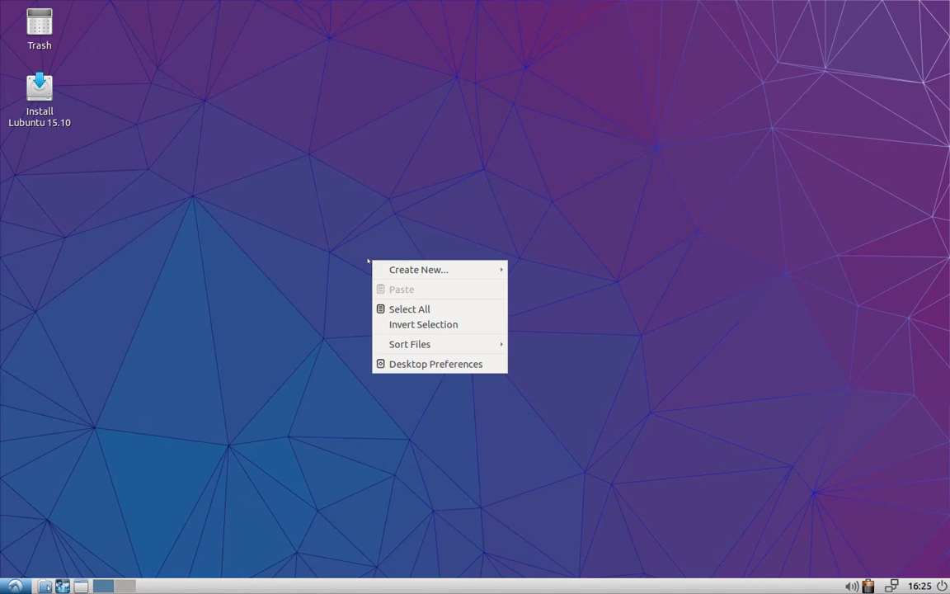
left_click(435, 365)
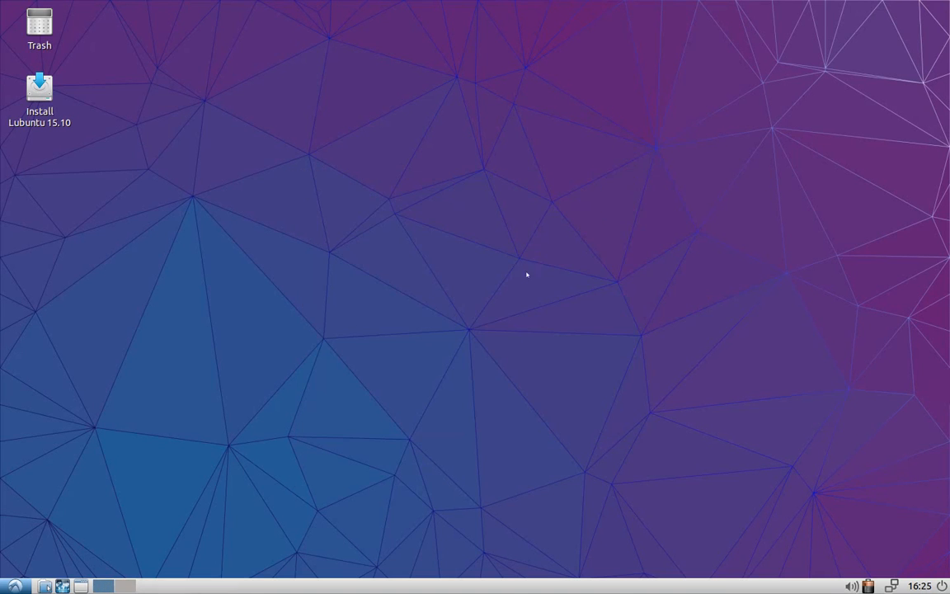
- Show Lubuntu's application menu with its Office category of AbiWord, Document Viewer and Gnumeric
left_click(8, 585)
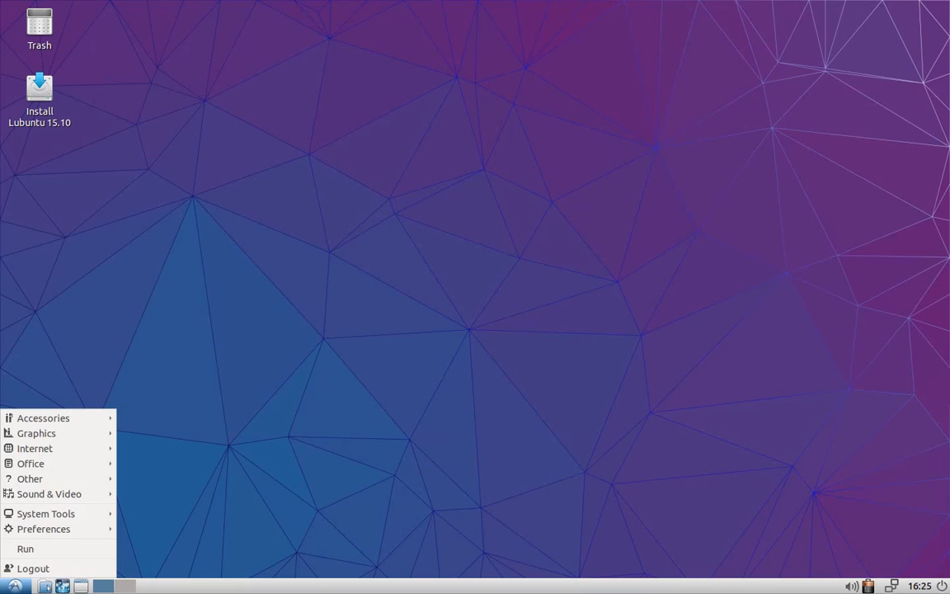
mouse_move(33, 567)
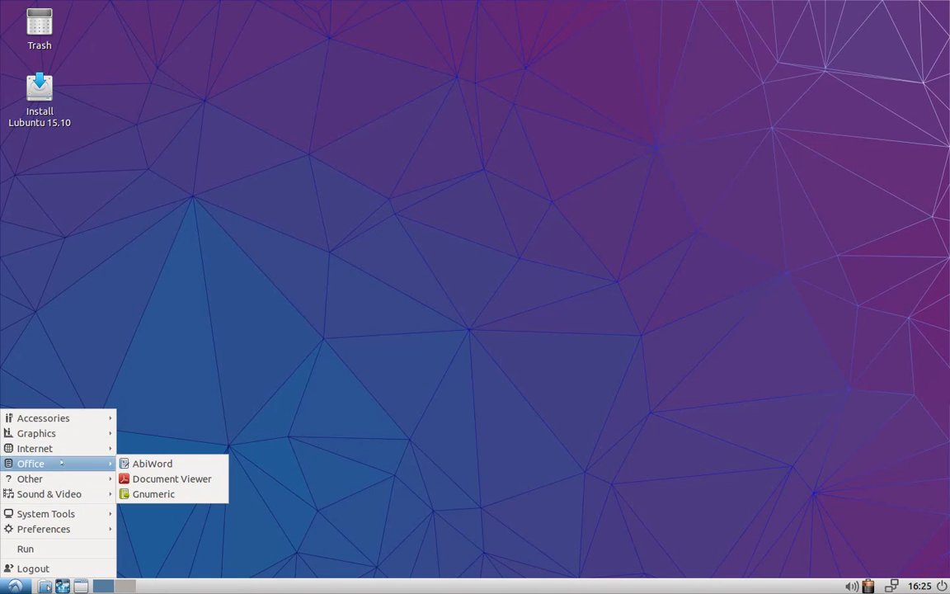
mouse_move(152, 462)
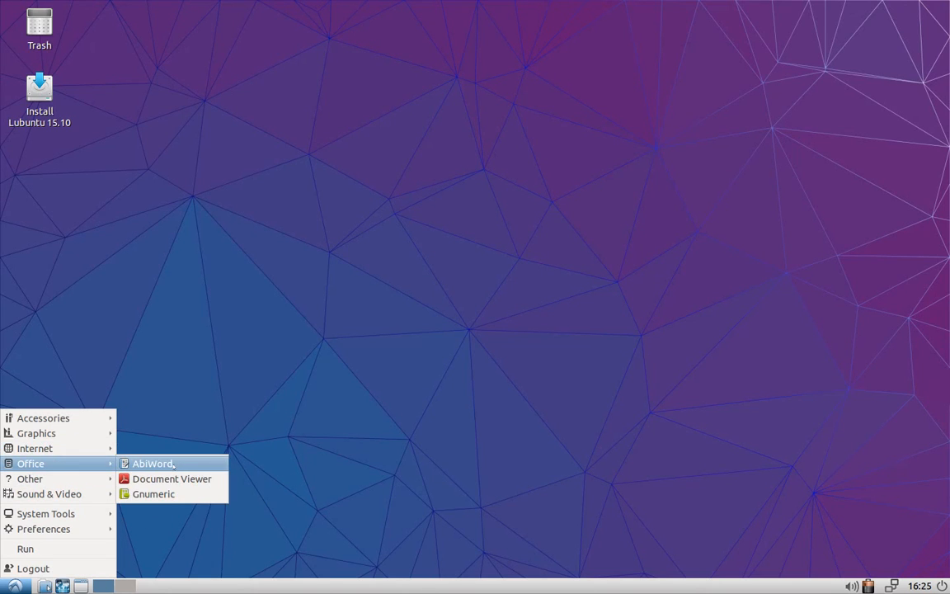
- Launch AbiWord to a blank Untitled1 document, then close it back to the desktop
left_click(151, 462)
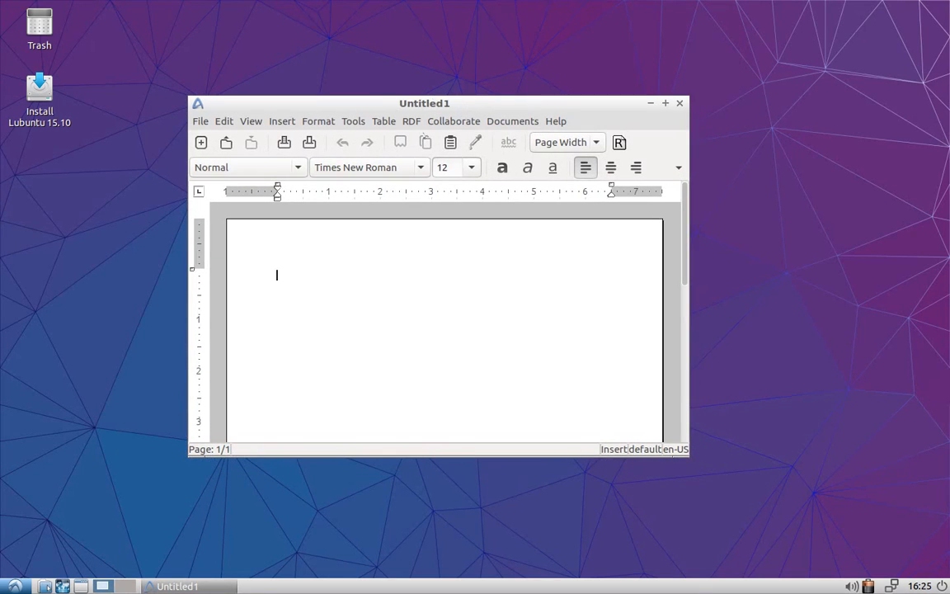
mouse_move(808, 350)
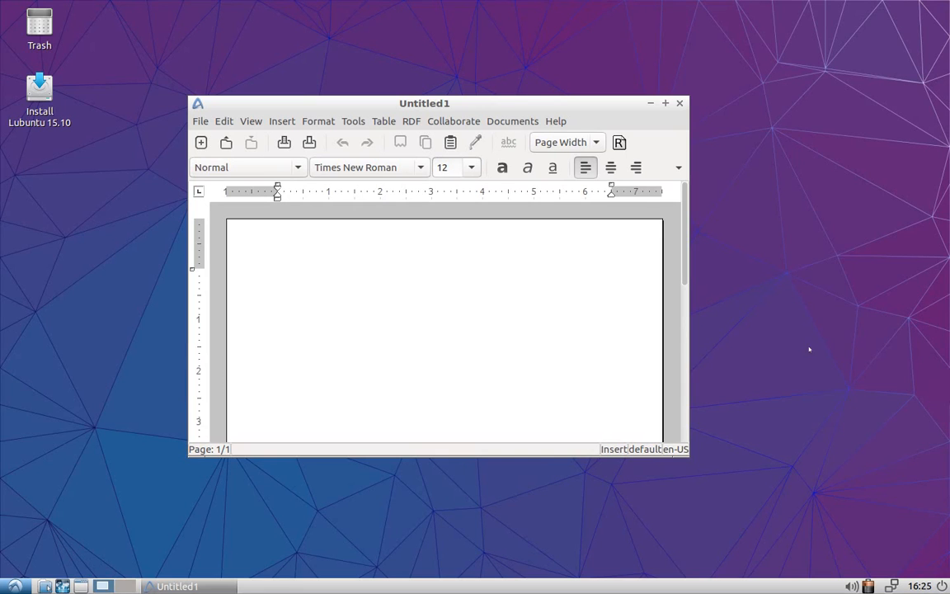
left_click(277, 274)
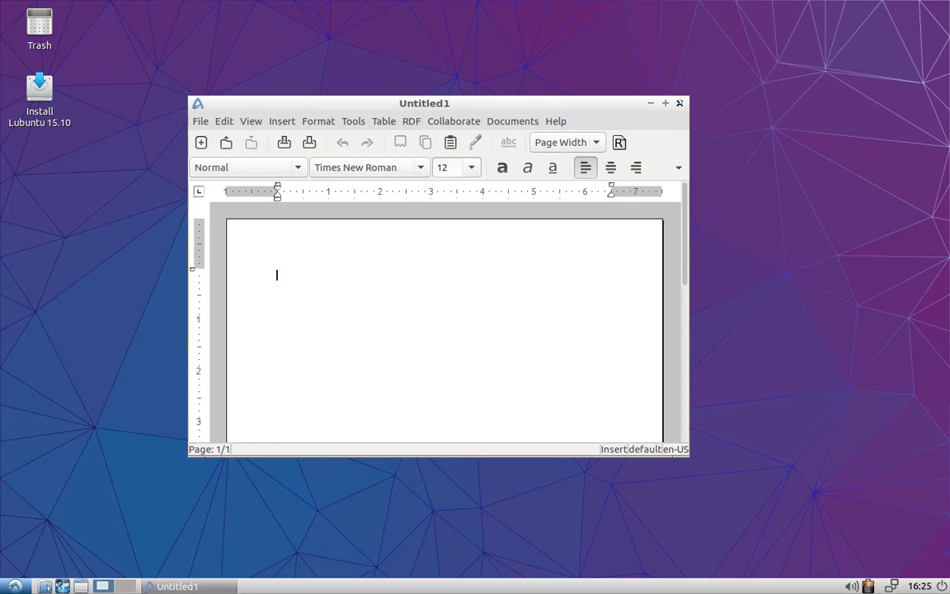
left_click(13, 586)
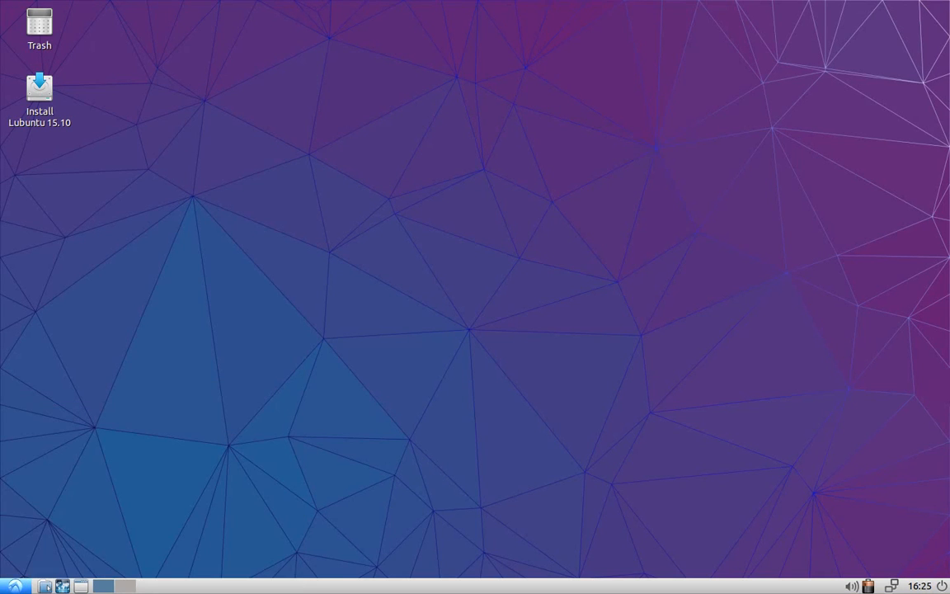
- Dismiss the Run command dialog and show the System Tools list with Task Manager
left_click(13, 585)
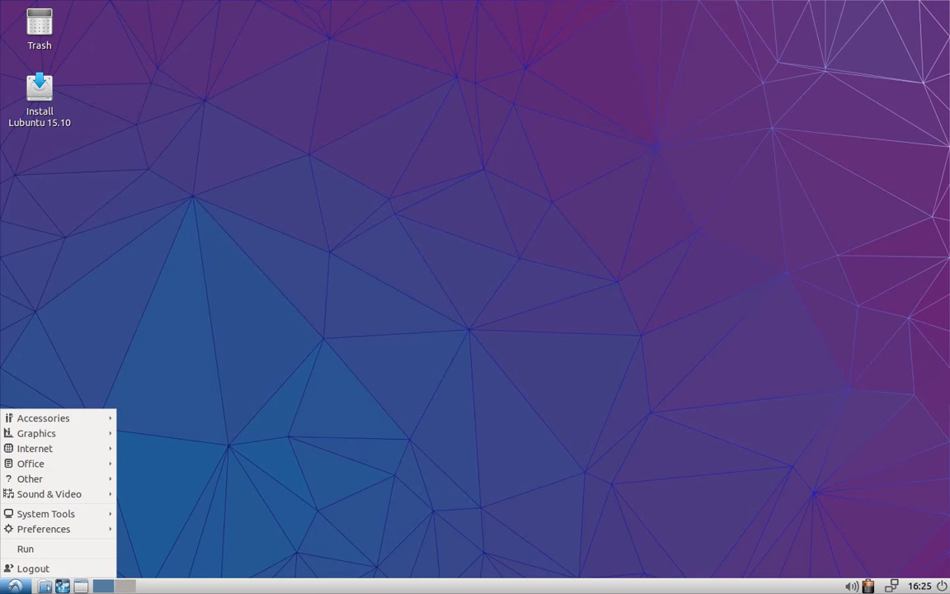
mouse_move(481, 416)
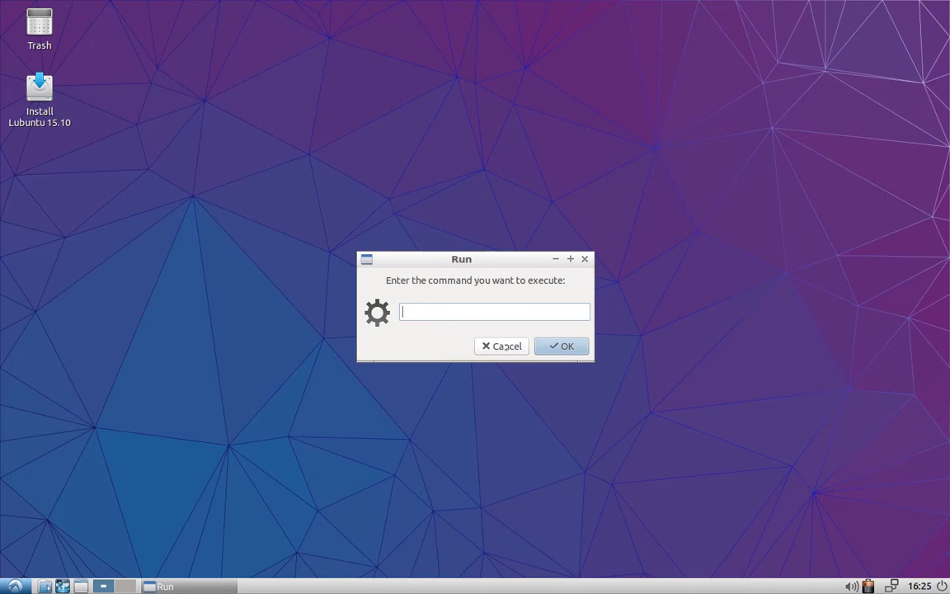
left_click(501, 346)
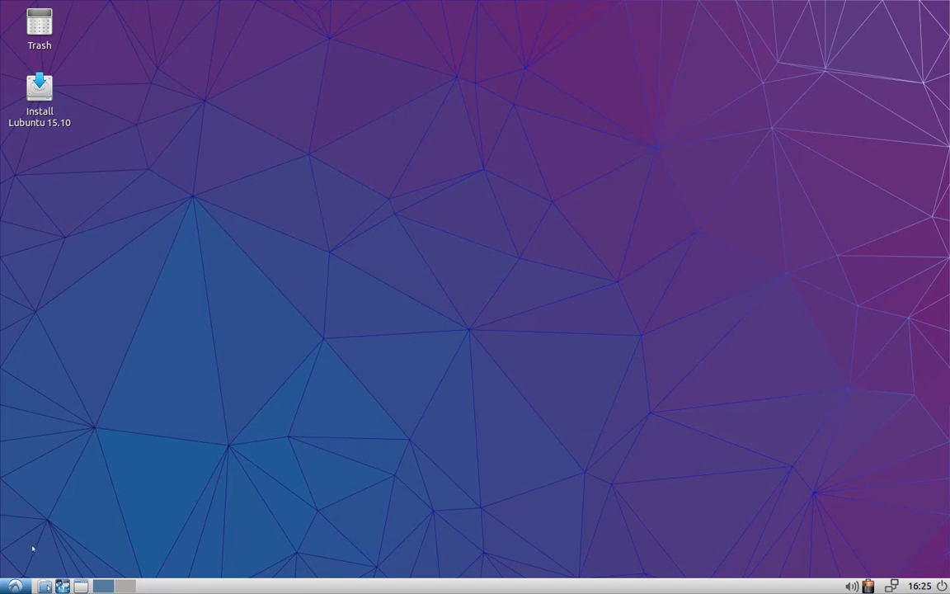
left_click(13, 585)
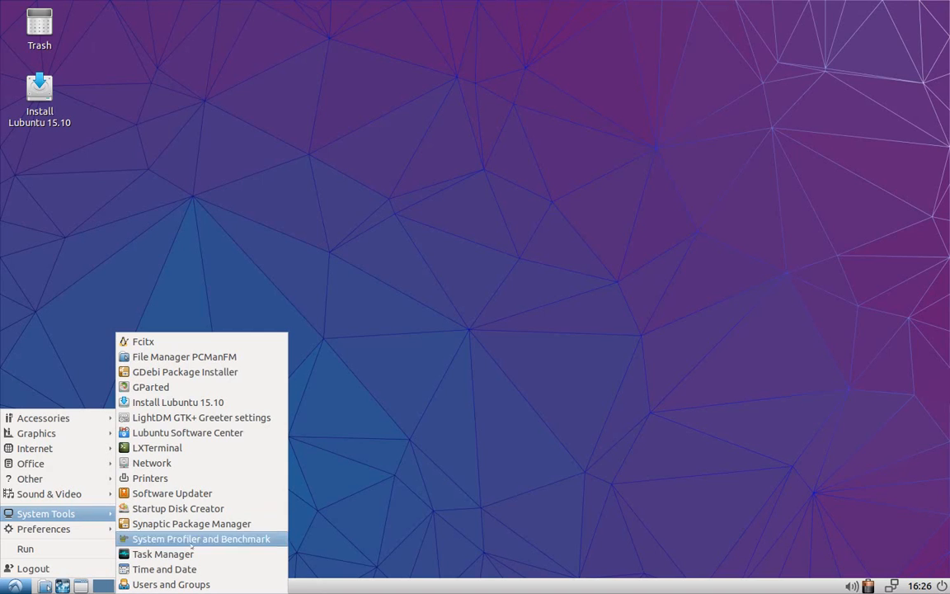
mouse_move(162, 554)
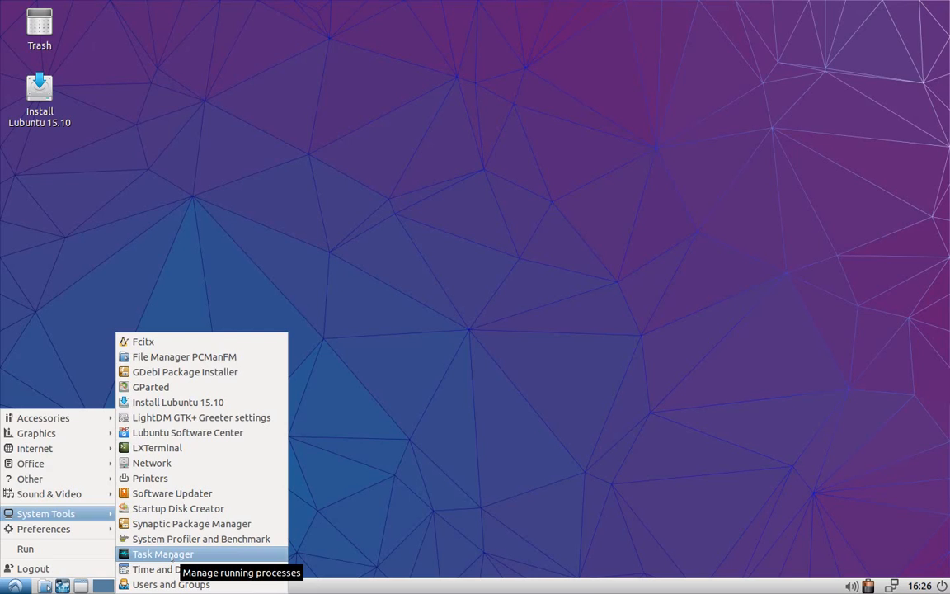
- Launch LXTask showing running processes and memory use, moved further left
left_click(162, 554)
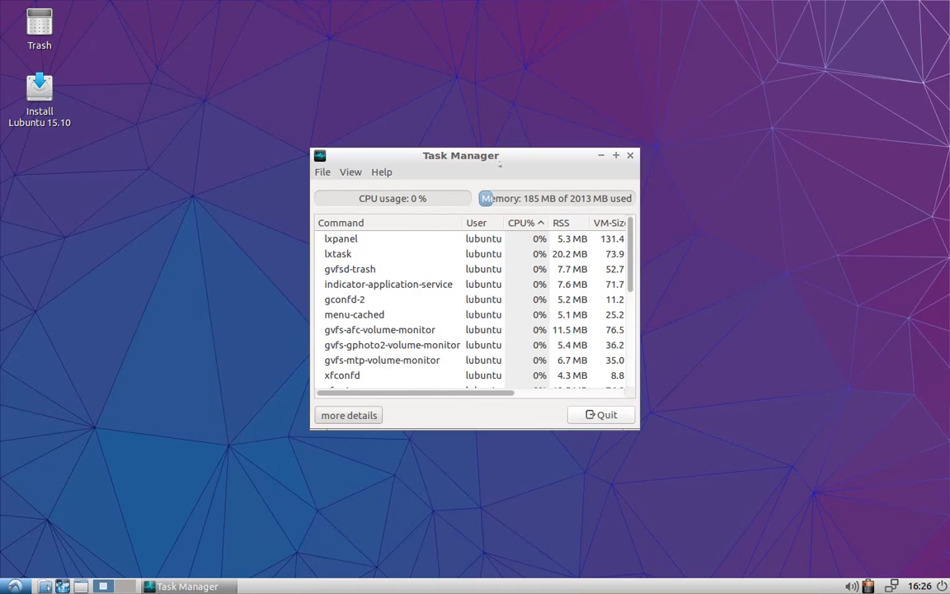
left_click_drag(462, 155, 353, 155)
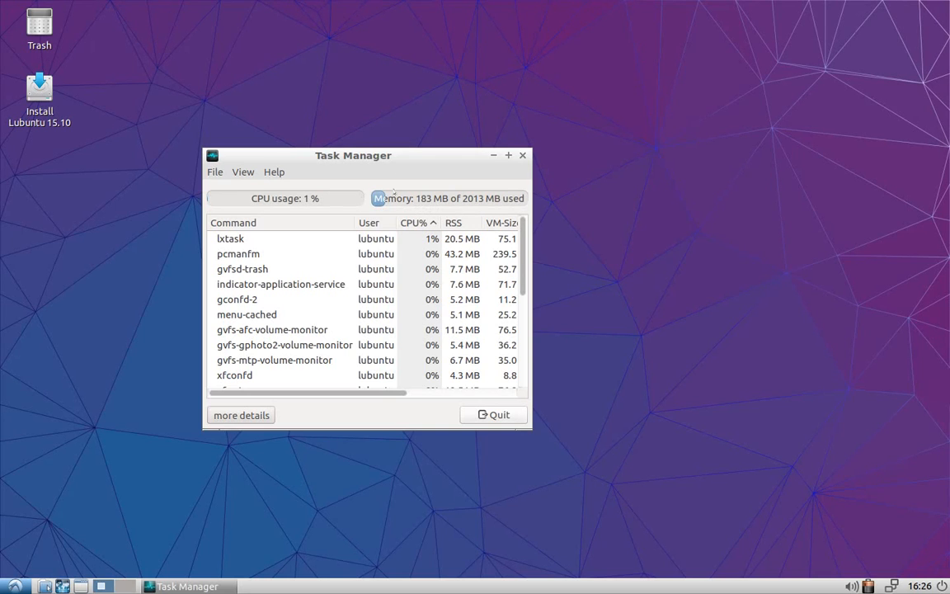
- Quit LXTask, leaving the plain purple Lubuntu desktop
left_click(521, 155)
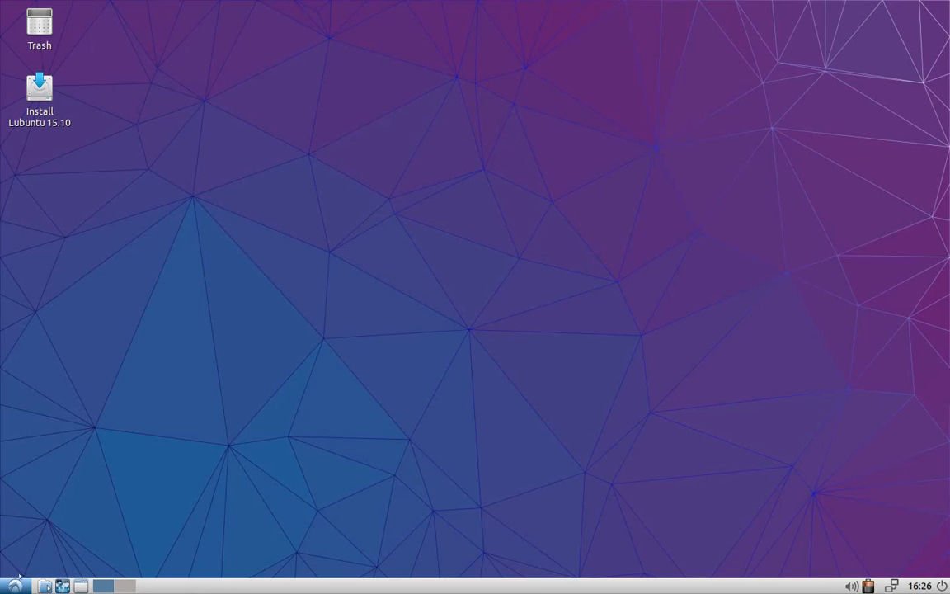
mouse_move(716, 162)
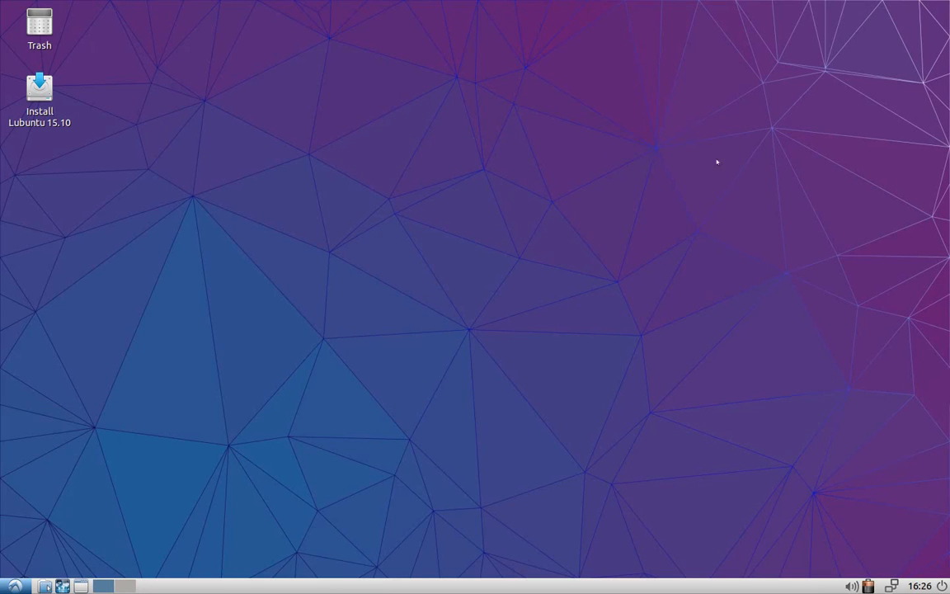
mouse_move(472, 108)
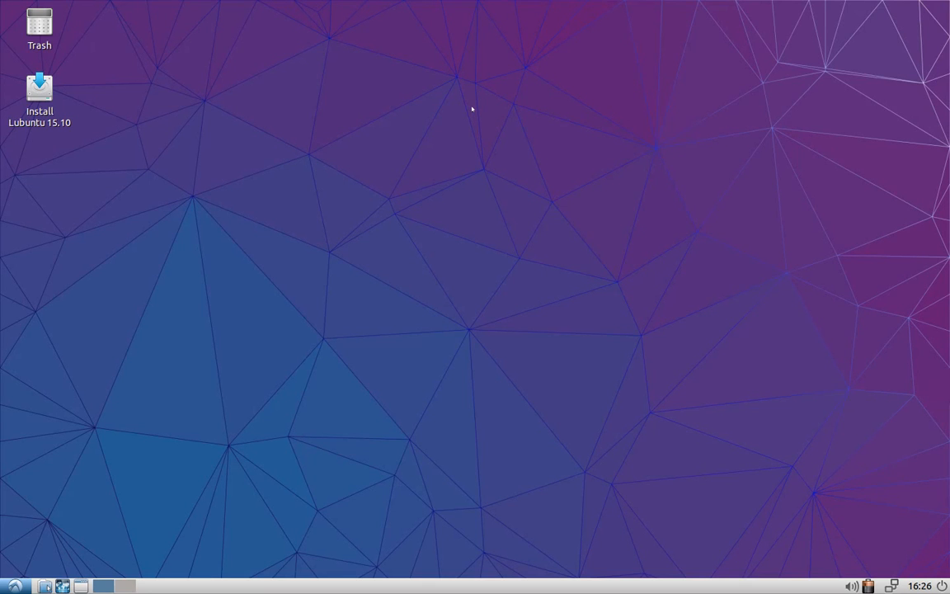
mouse_move(577, 194)
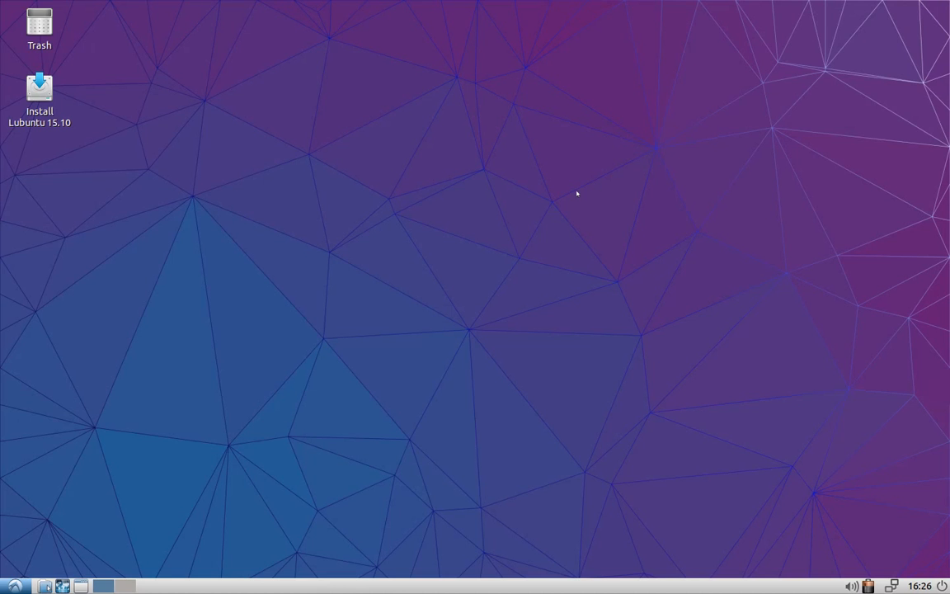
mouse_move(633, 228)
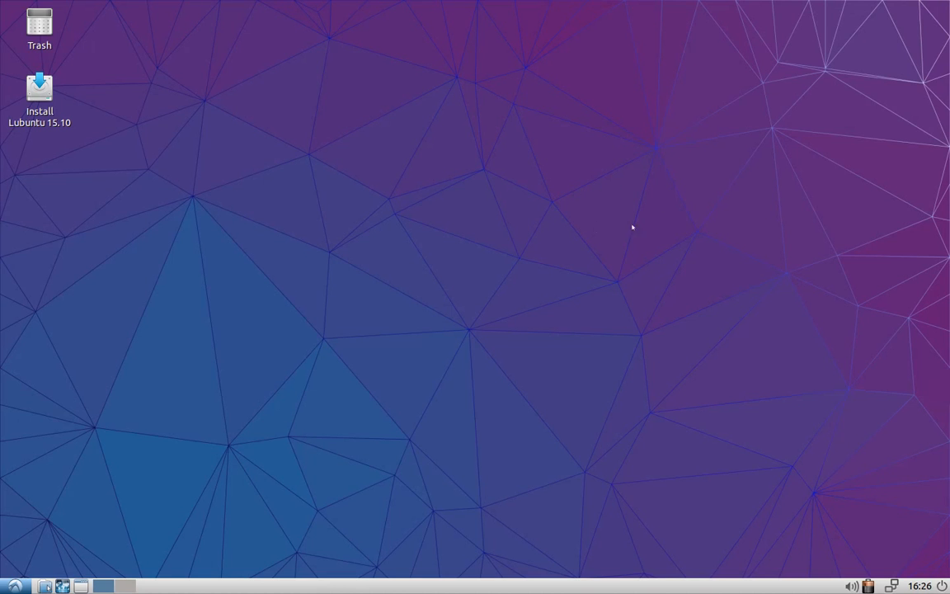